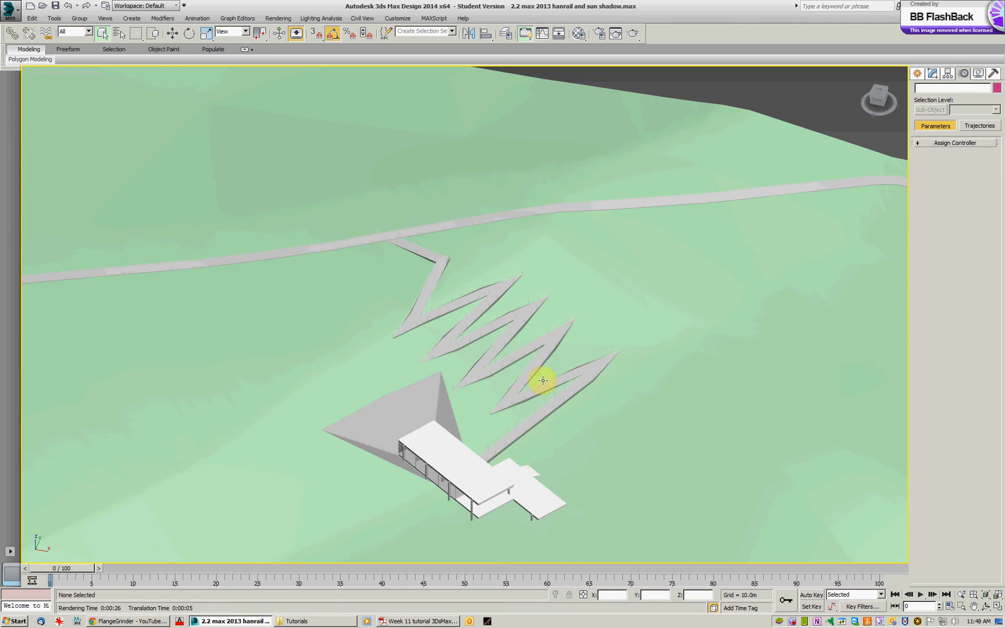
{"action": "mouse_move", "coordinate": [800, 98]}
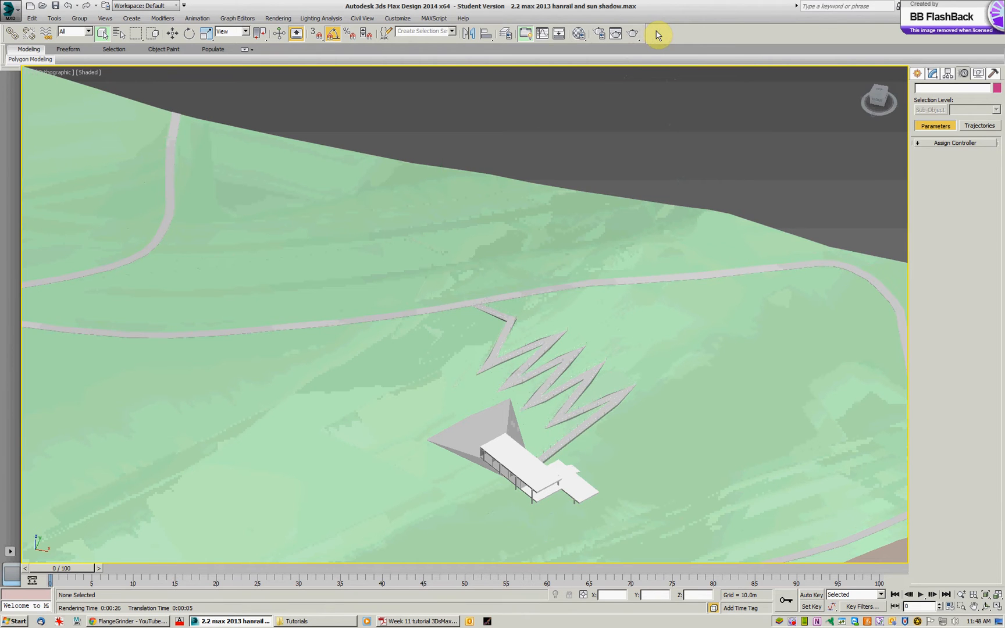
Step: Enable the Layers toolbar from the toolbar list and dock it beside the main toolbar
{"action": "right_click", "coordinate": [658, 35]}
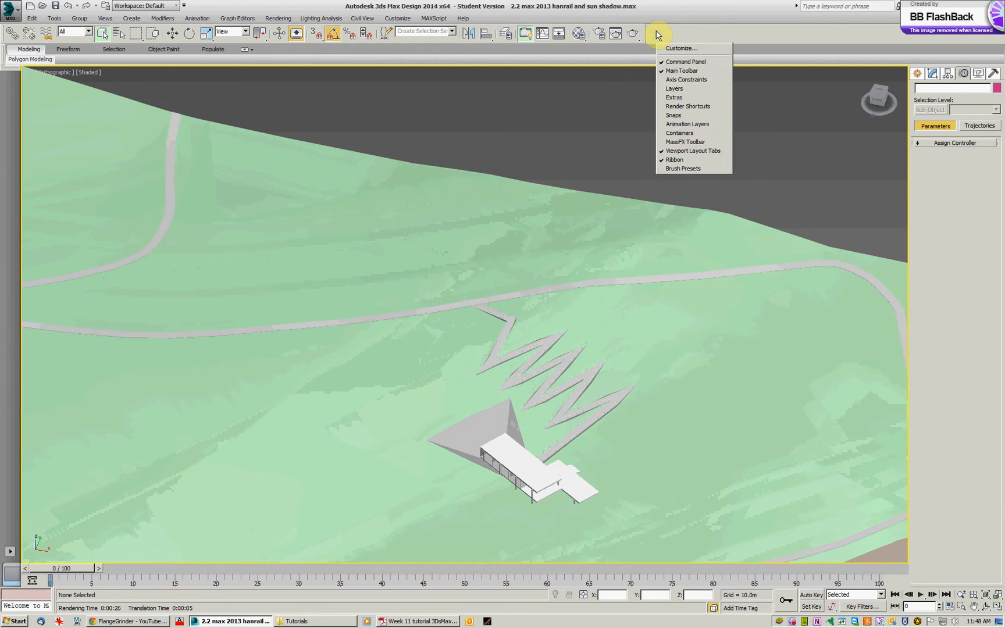
{"action": "mouse_move", "coordinate": [675, 88]}
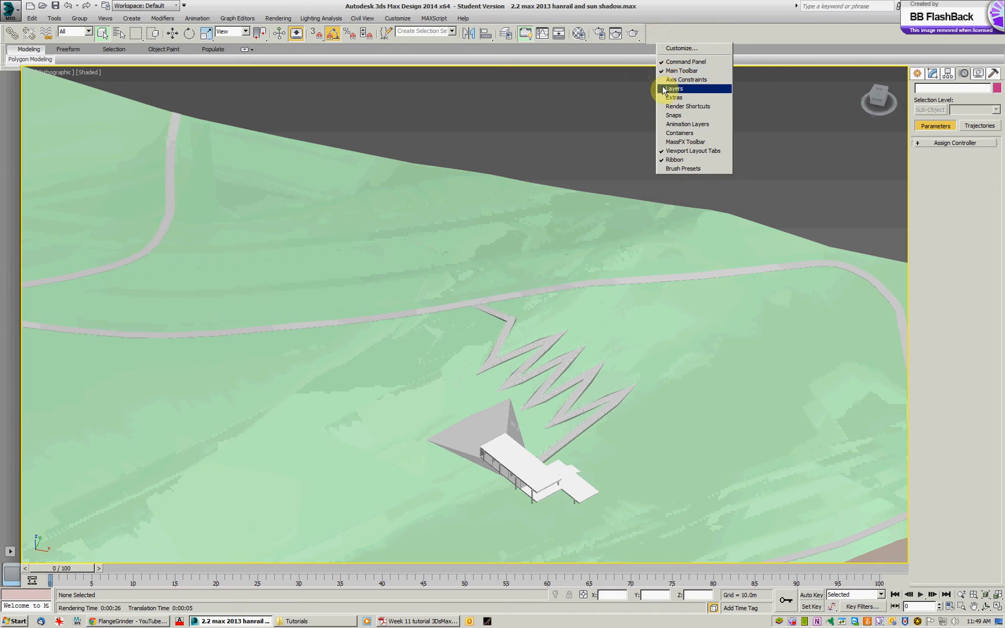
{"action": "left_click", "coordinate": [674, 88]}
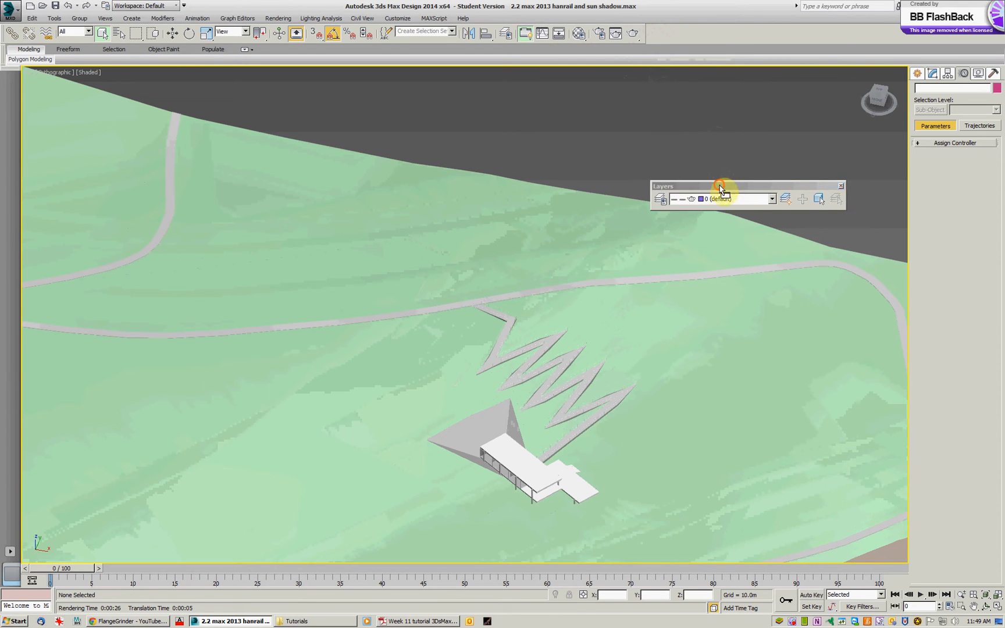
{"action": "left_click", "coordinate": [772, 199]}
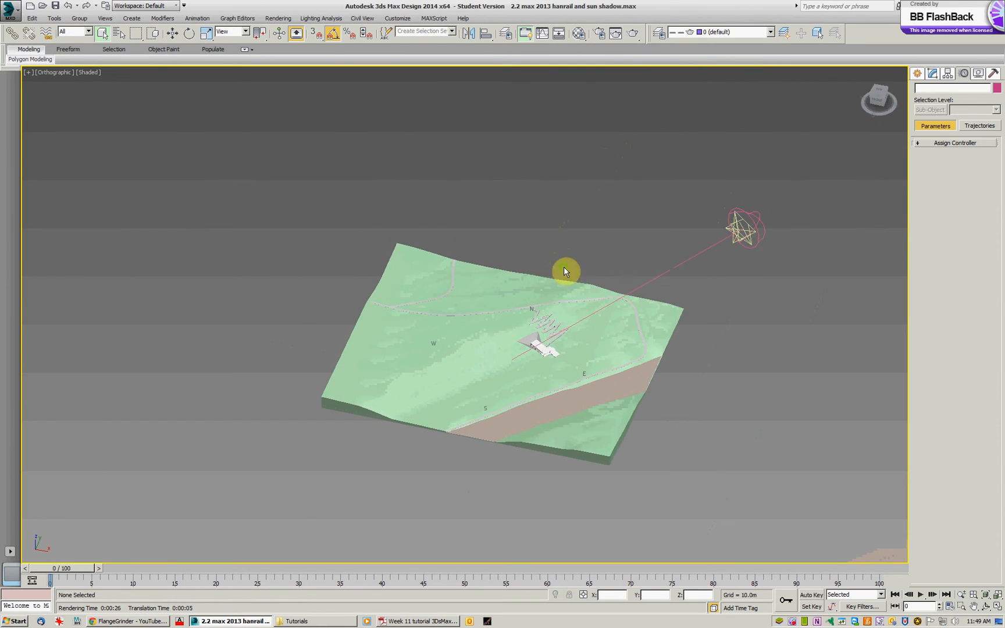
Step: Show the Systems creation category with its Sunlight and Daylight options
{"action": "left_click", "coordinate": [743, 231]}
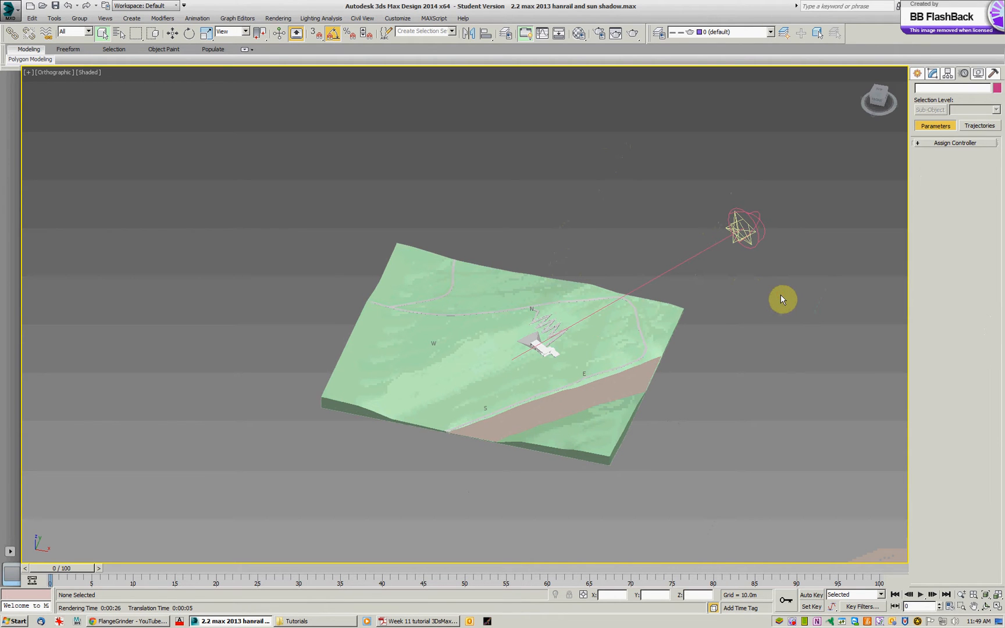
{"action": "mouse_move", "coordinate": [774, 293]}
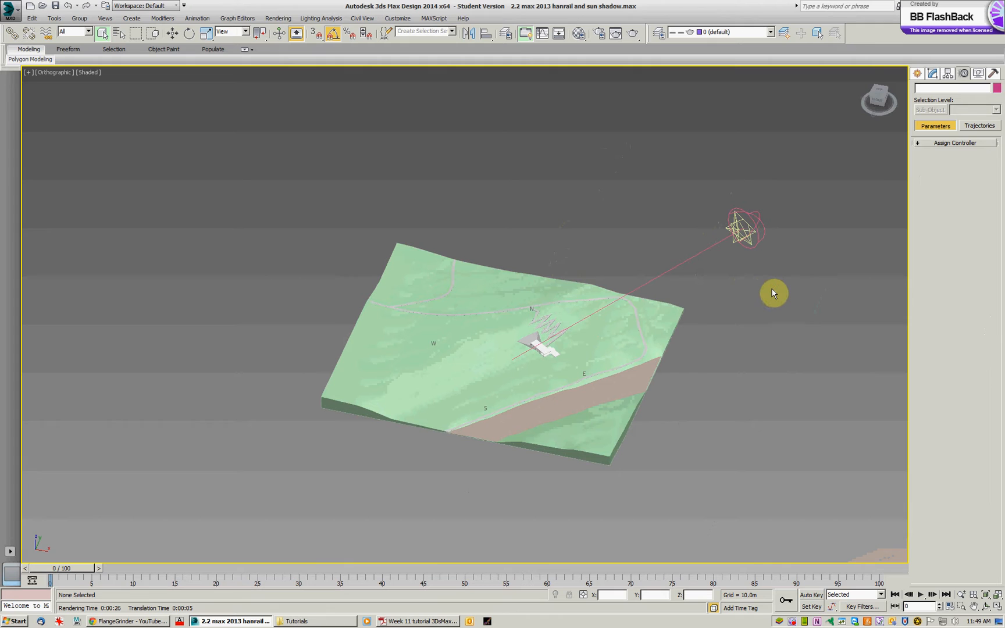
{"action": "mouse_move", "coordinate": [930, 39]}
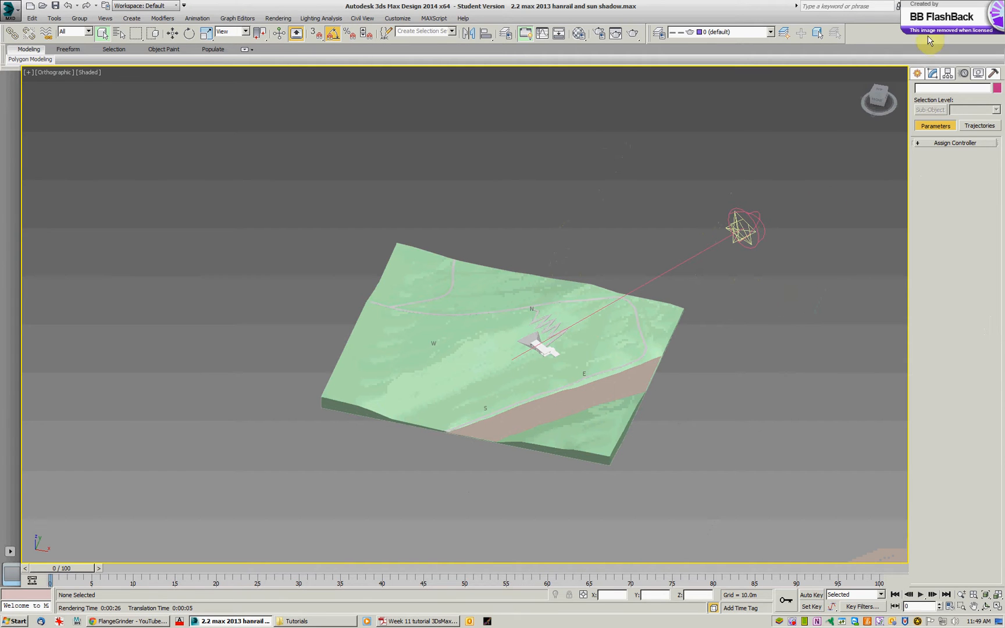
{"action": "left_click", "coordinate": [916, 74]}
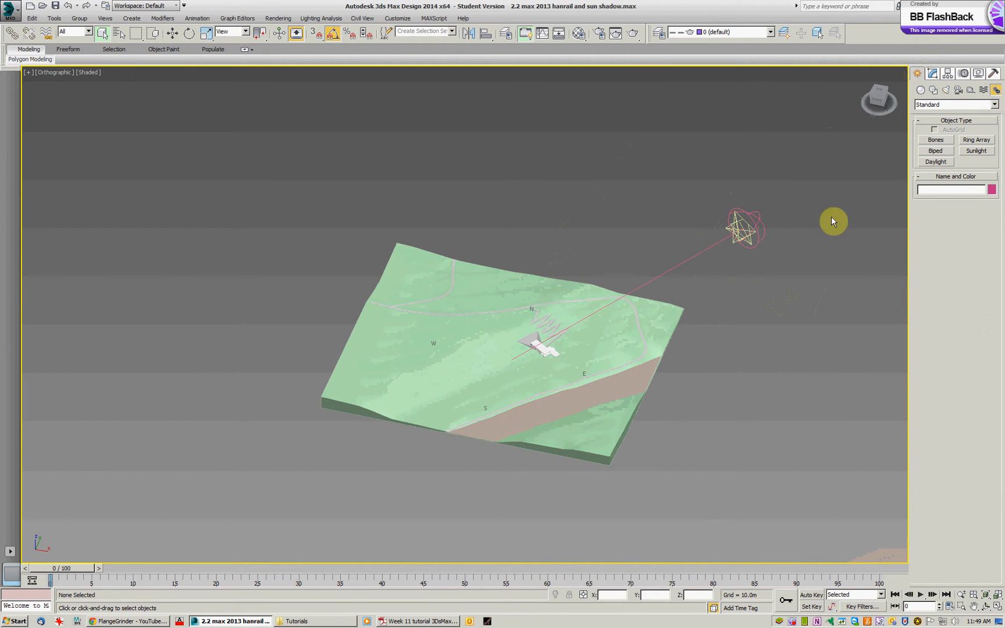
{"action": "mouse_move", "coordinate": [740, 230]}
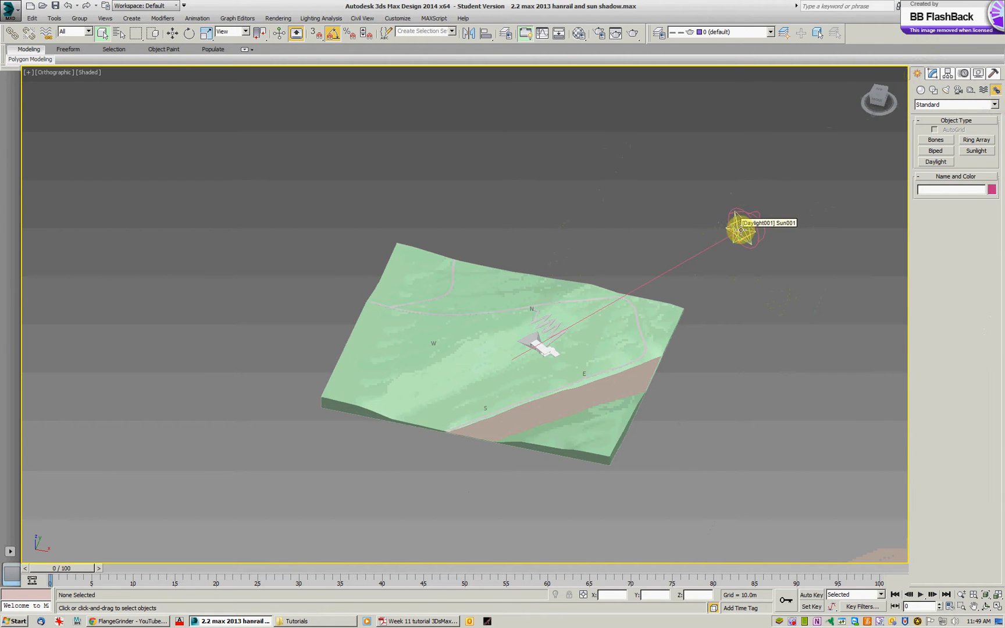
Step: Select Daylight001 and show its control parameters (9:00, 15 January 2013, Melbourne)
{"action": "left_click", "coordinate": [741, 230]}
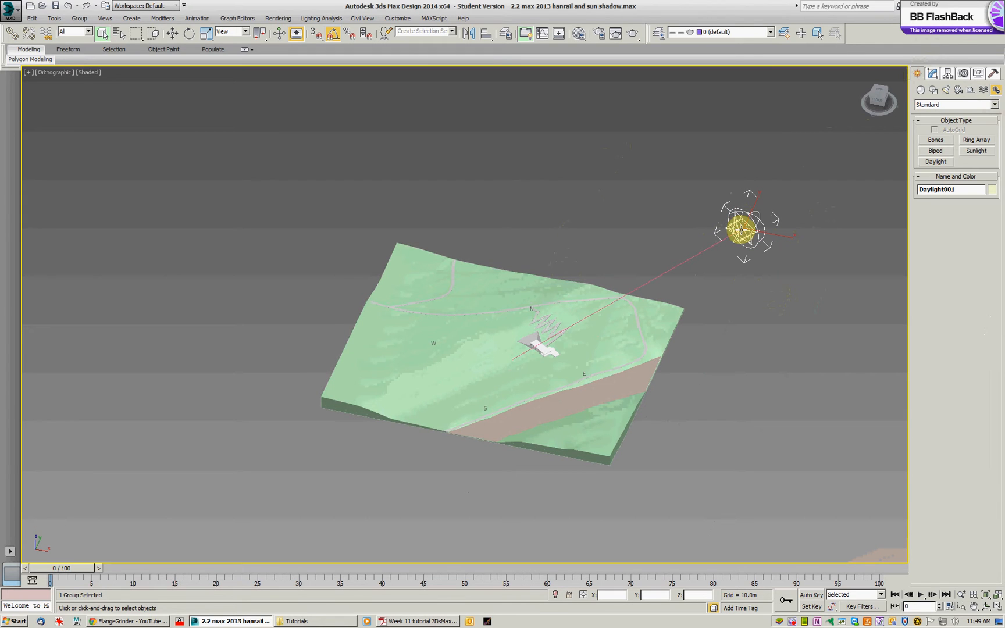
{"action": "left_click", "coordinate": [932, 73]}
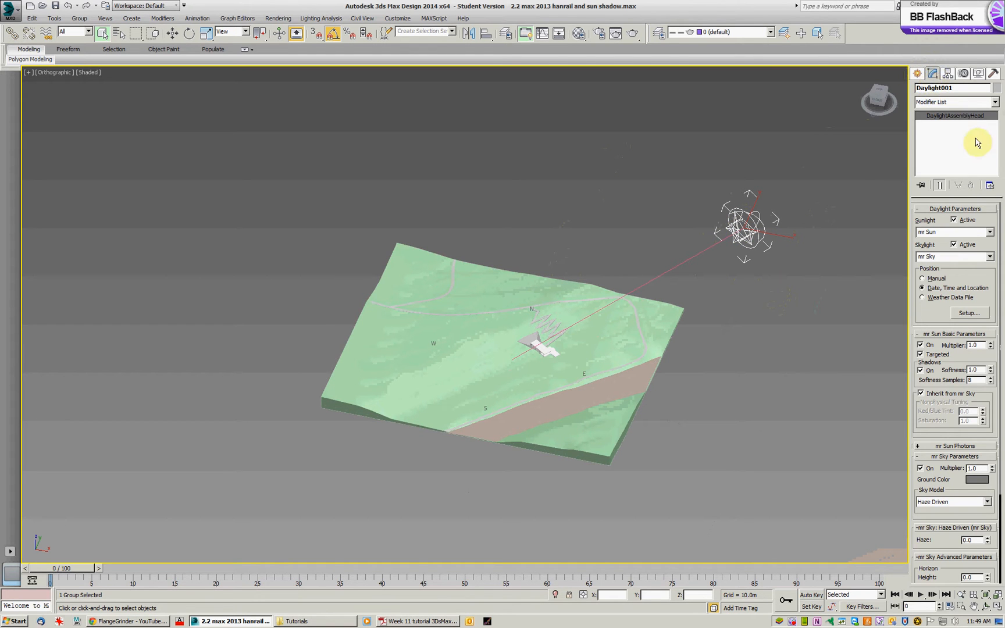
{"action": "mouse_move", "coordinate": [917, 226]}
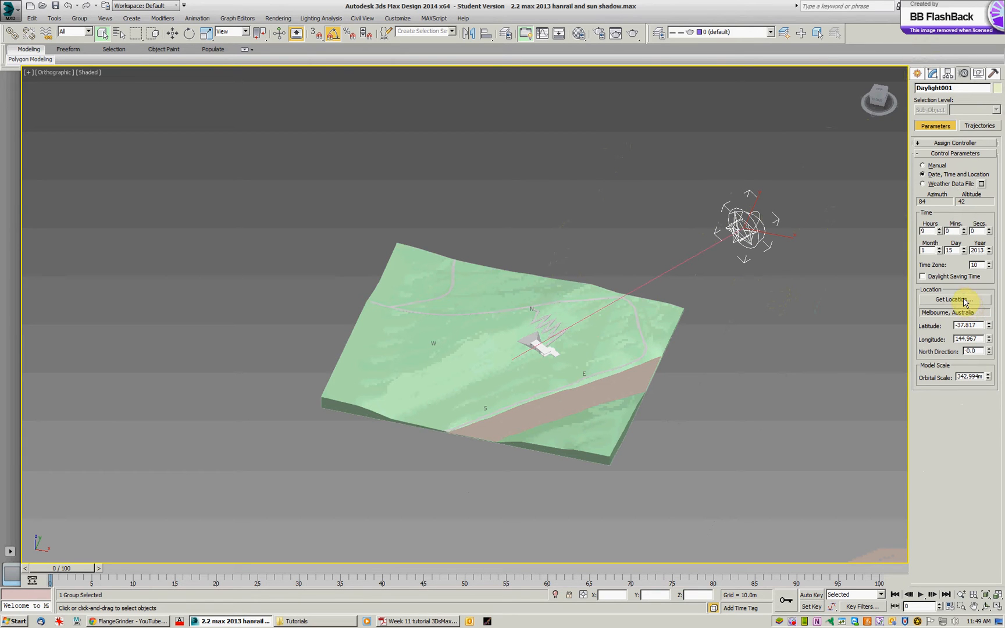
Step: Confirm Melbourne, Australia on the location map as the daylight system's position
{"action": "left_click", "coordinate": [954, 299]}
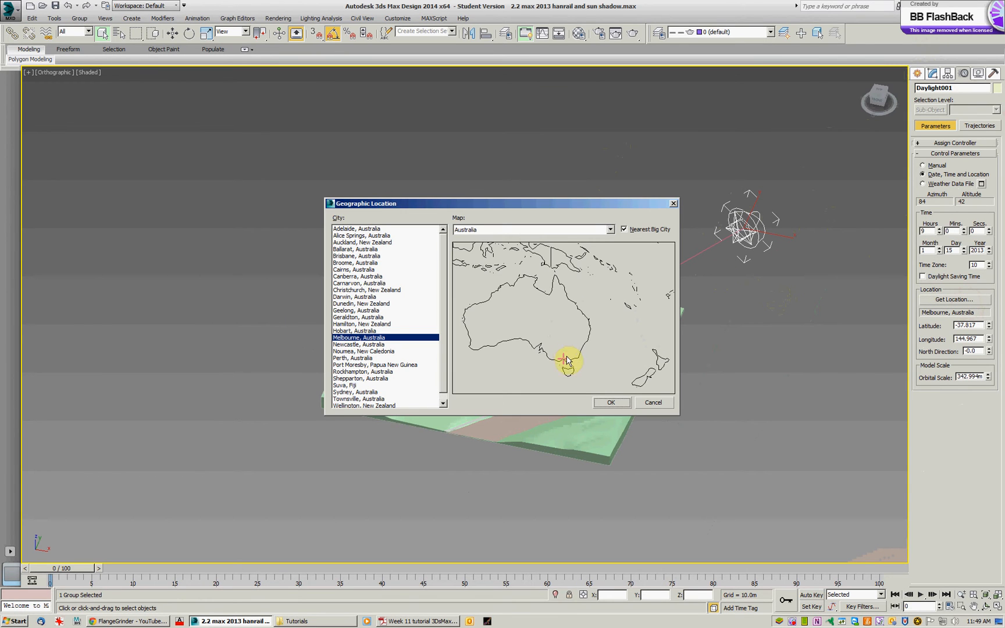
{"action": "mouse_move", "coordinate": [635, 212]}
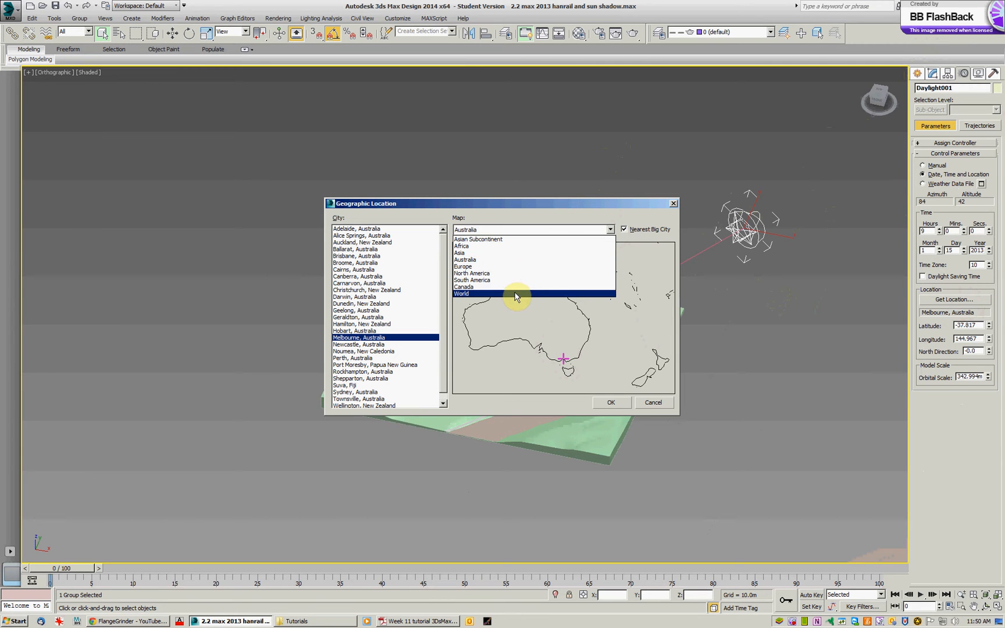
{"action": "left_click", "coordinate": [465, 259]}
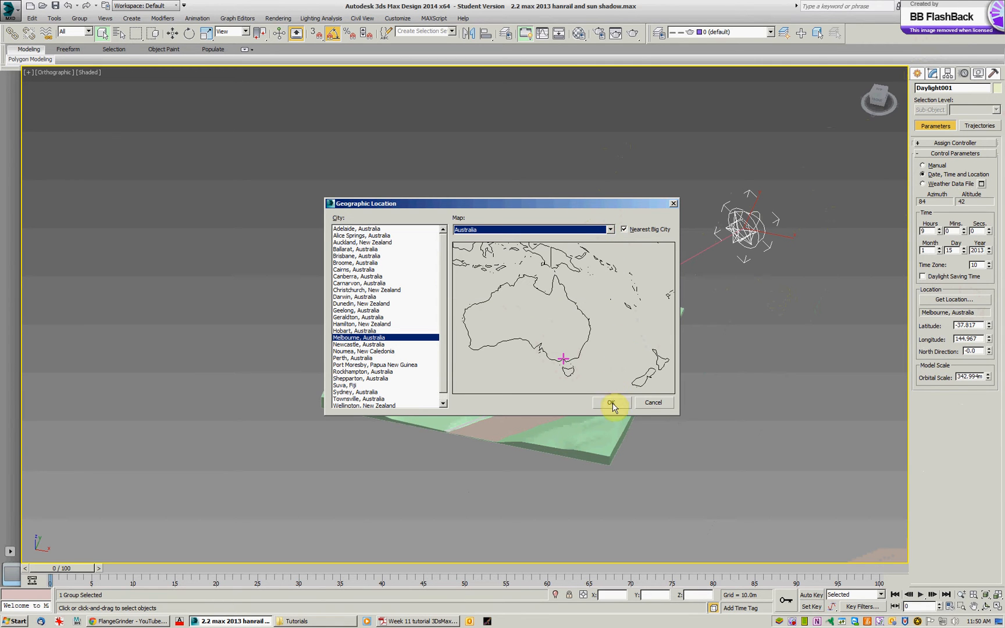
{"action": "left_click", "coordinate": [611, 402]}
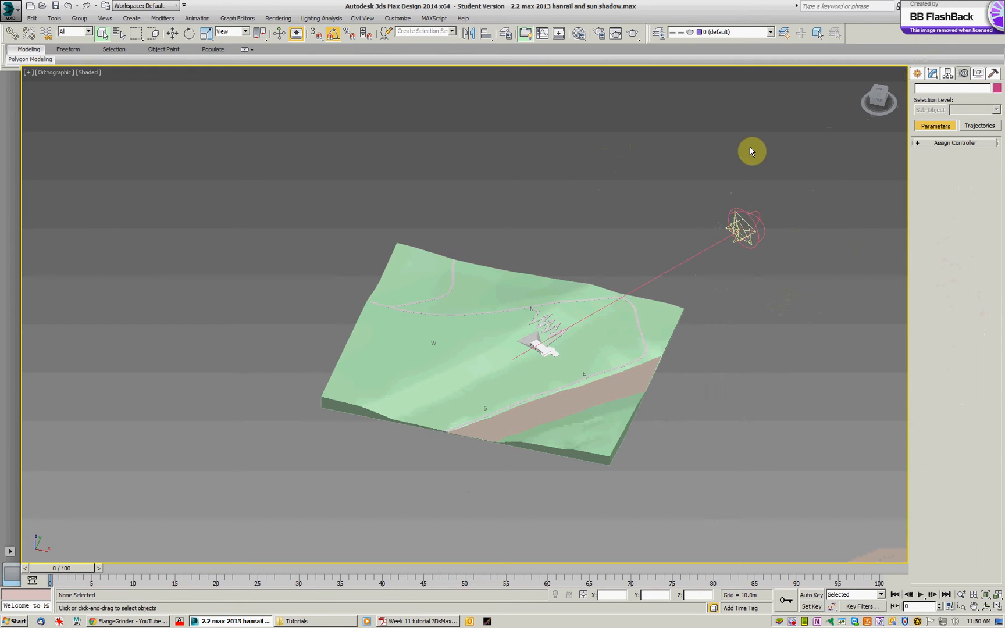
{"action": "mouse_move", "coordinate": [327, 205]}
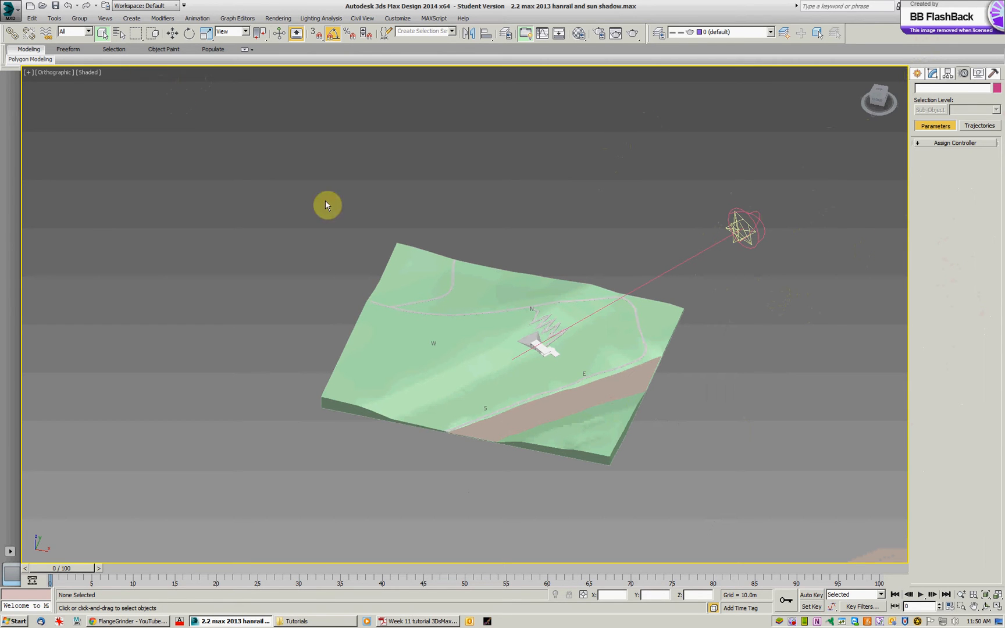
Step: Shade the viewport realistically and look through Camera-TOP at the terrain from above
{"action": "left_click", "coordinate": [88, 72]}
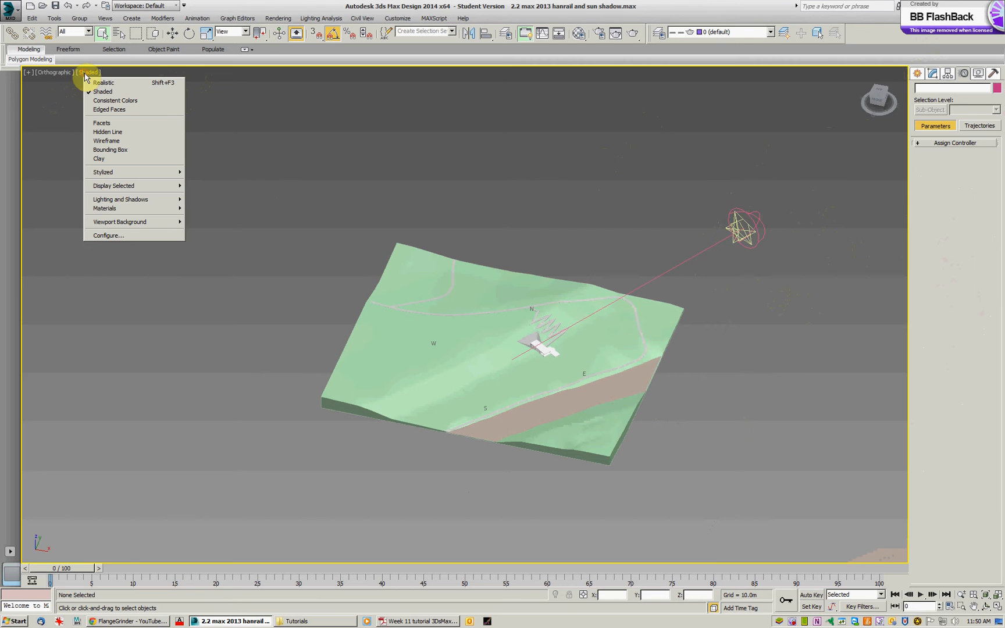
{"action": "mouse_move", "coordinate": [103, 82]}
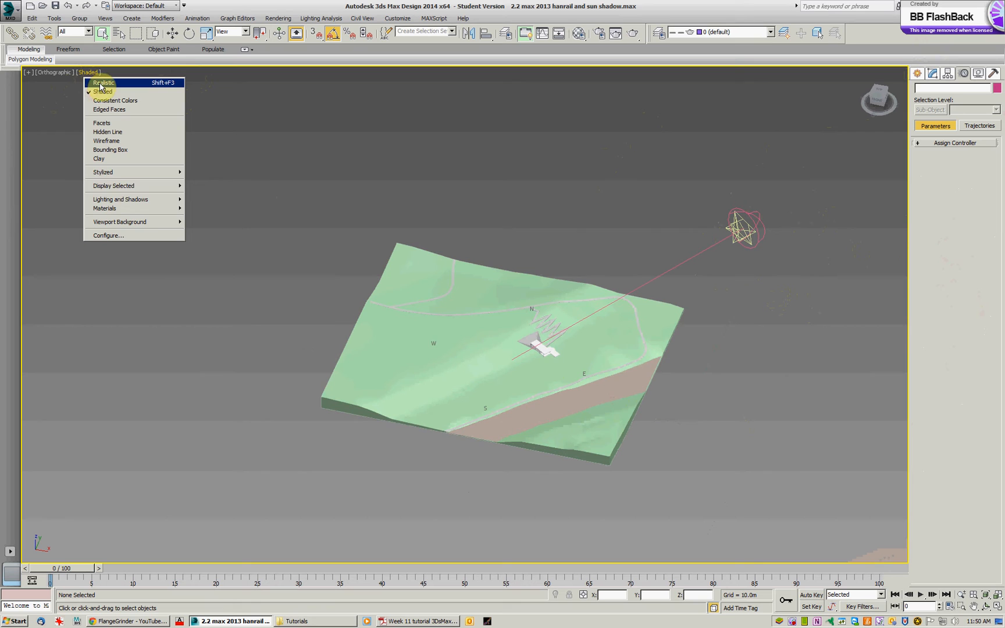
{"action": "left_click", "coordinate": [102, 82]}
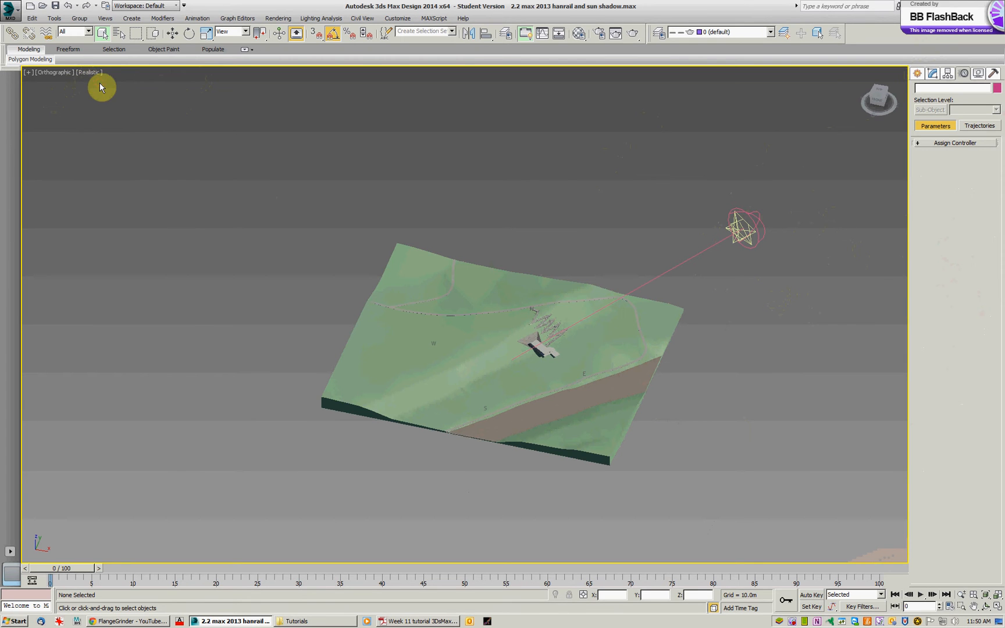
{"action": "mouse_move", "coordinate": [463, 234]}
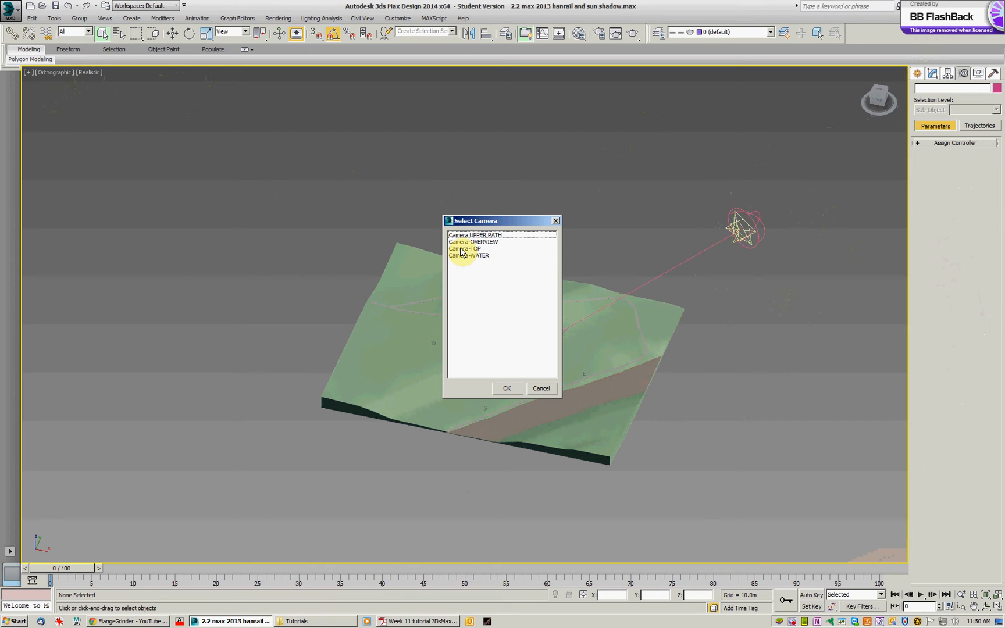
{"action": "left_click", "coordinate": [467, 249]}
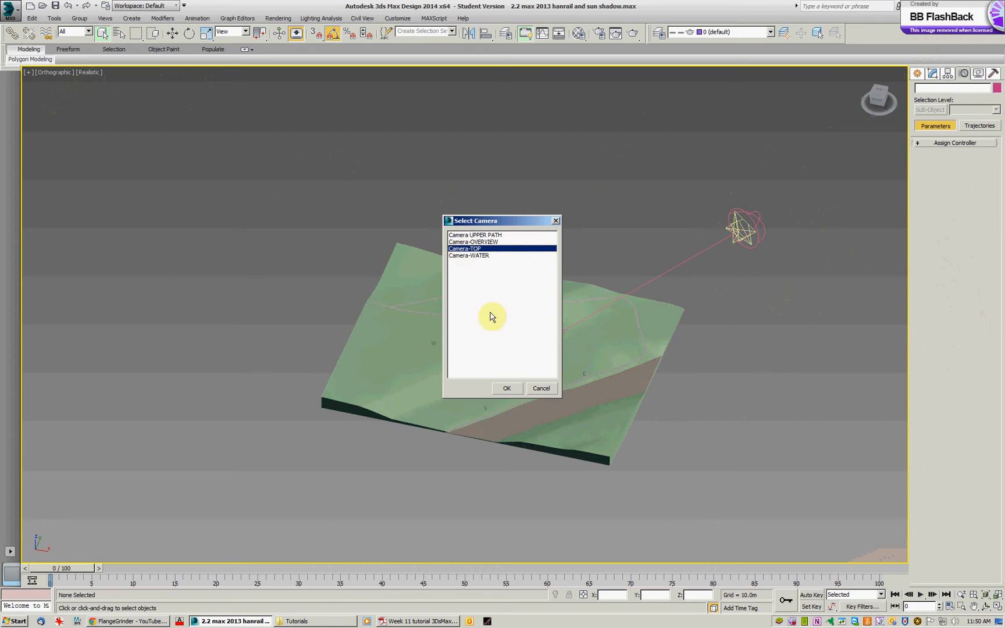
{"action": "left_click", "coordinate": [506, 389]}
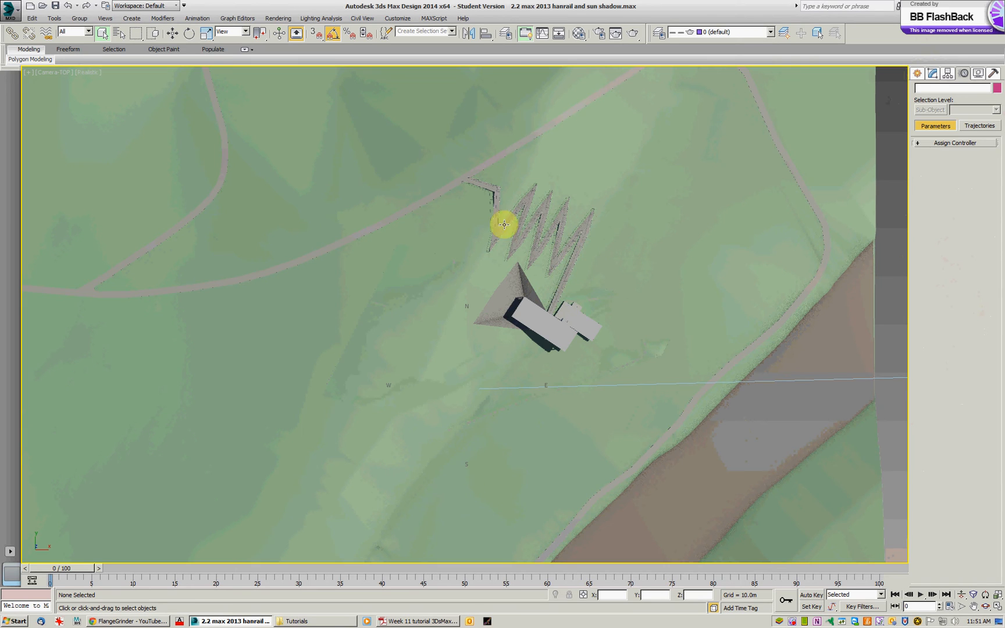
{"action": "mouse_move", "coordinate": [552, 266]}
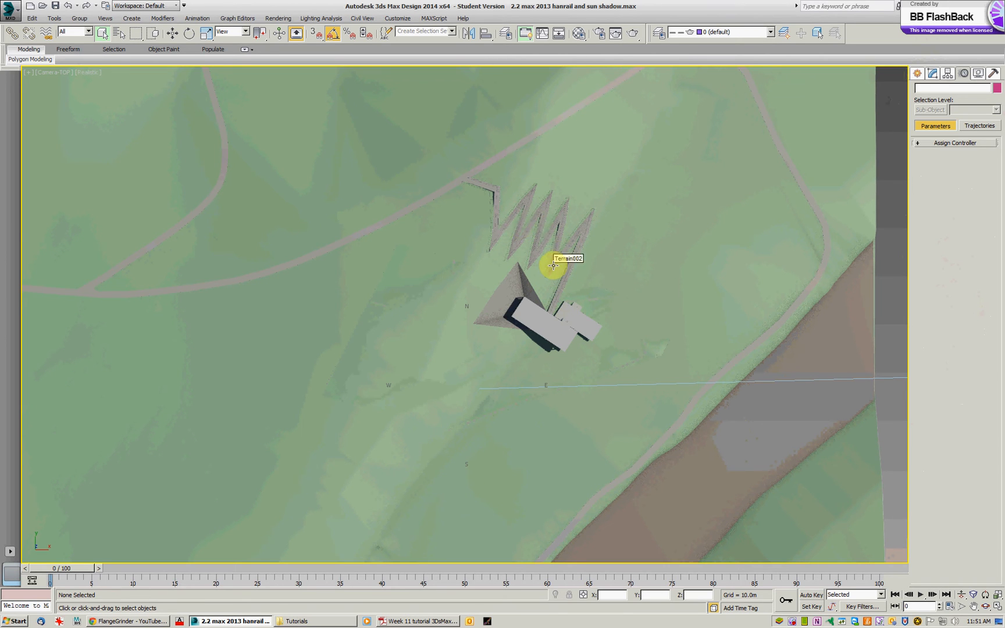
{"action": "mouse_move", "coordinate": [599, 269]}
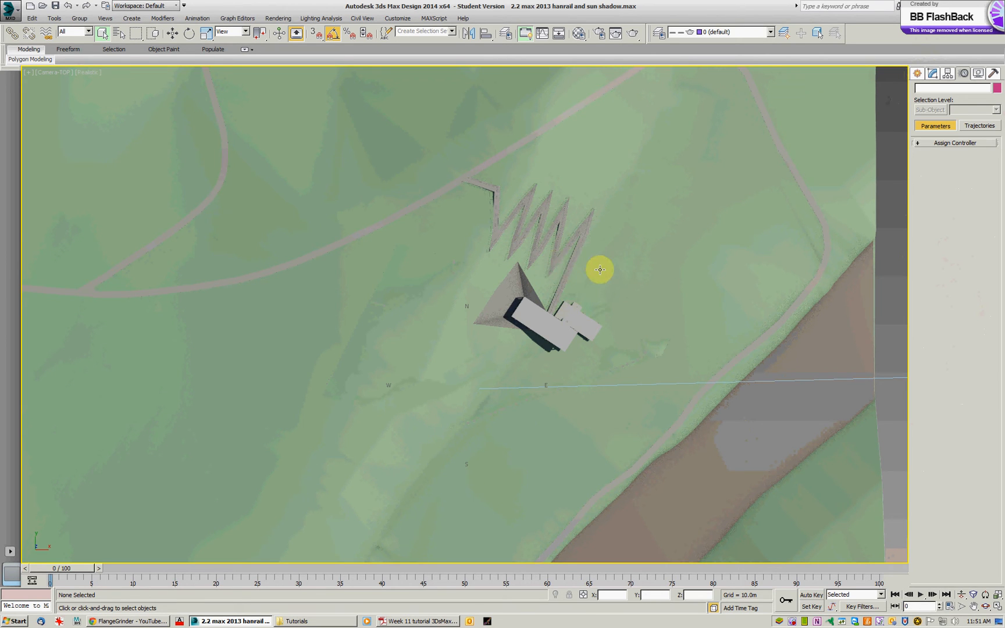
{"action": "mouse_move", "coordinate": [535, 335]}
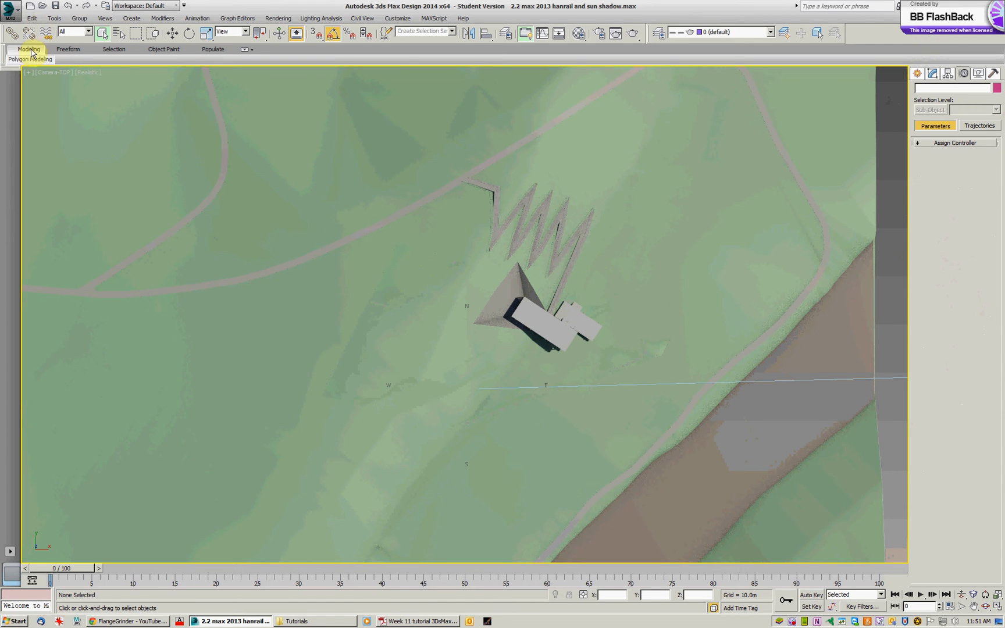
{"action": "mouse_move", "coordinate": [21, 73]}
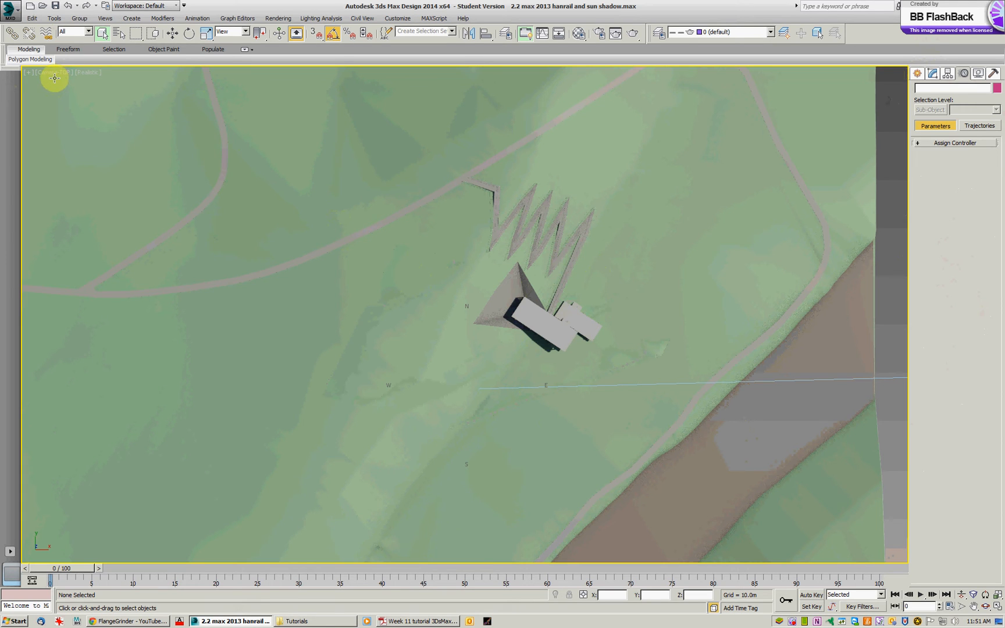
{"action": "mouse_move", "coordinate": [320, 235]}
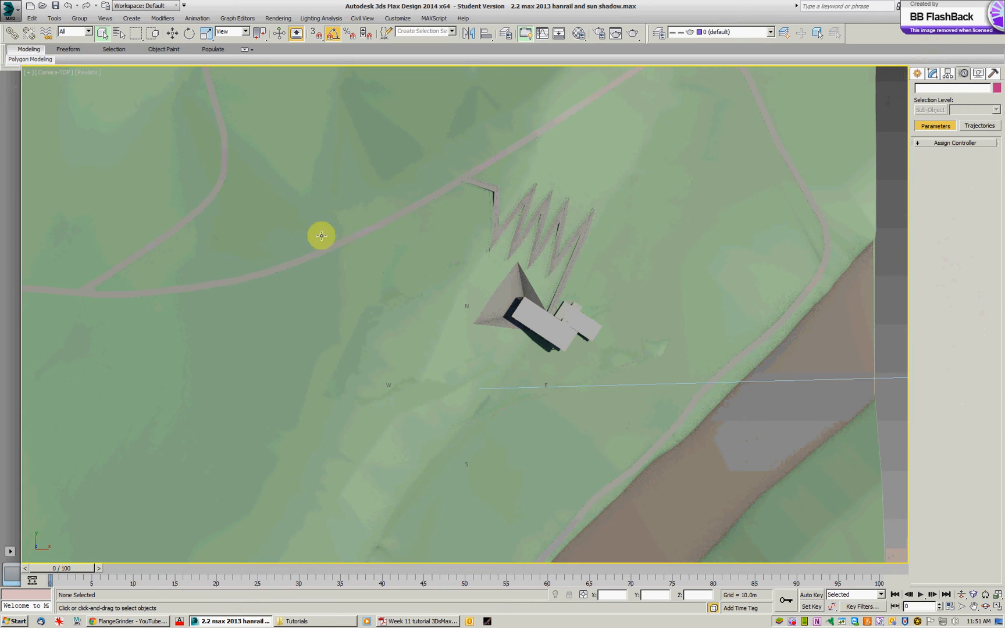
{"action": "mouse_move", "coordinate": [139, 137]}
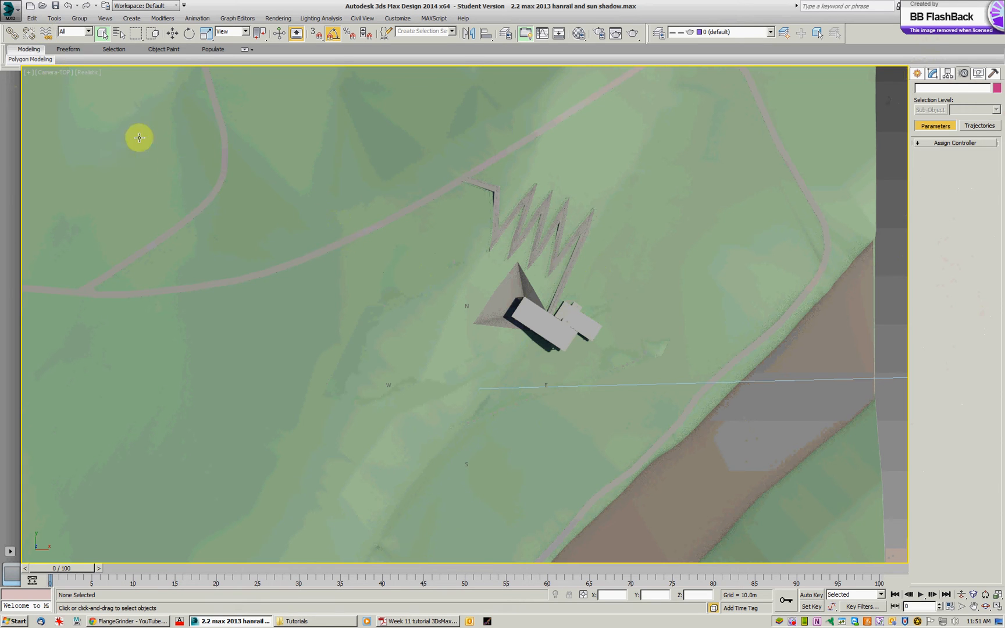
{"action": "mouse_move", "coordinate": [491, 332]}
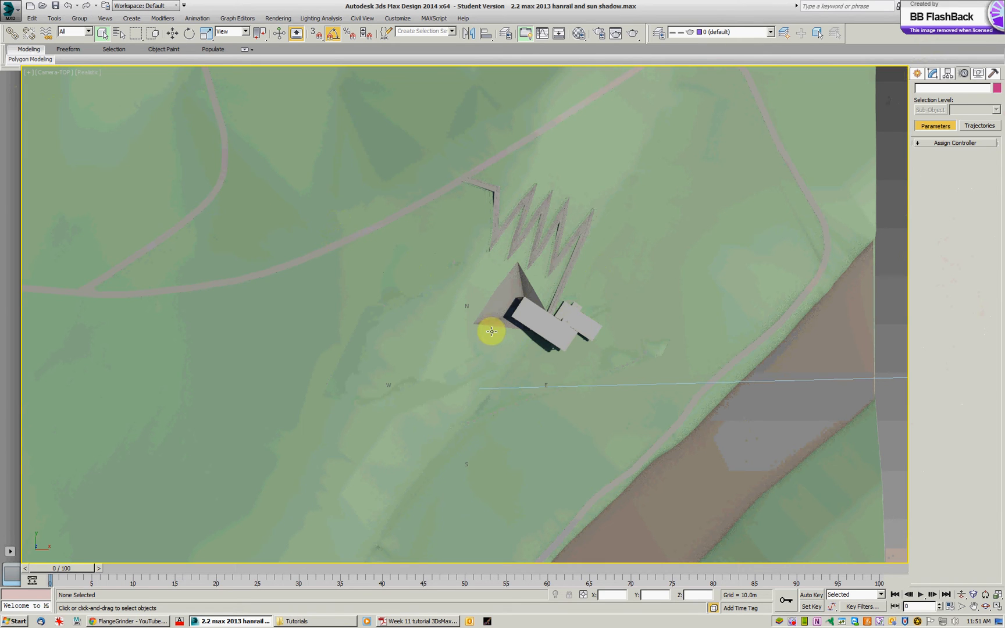
{"action": "mouse_move", "coordinate": [486, 327]}
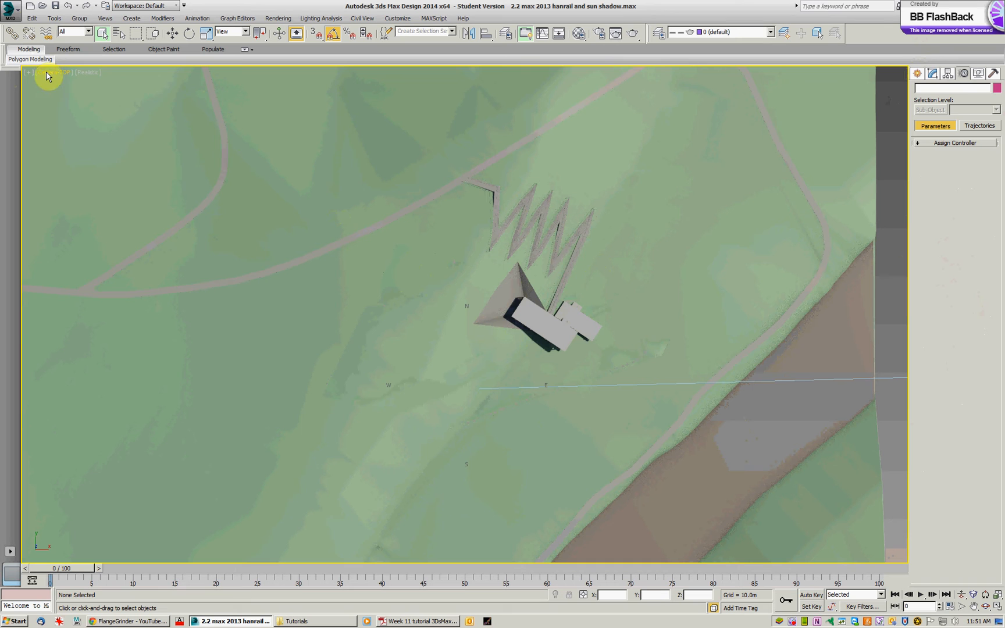
Step: Show the viewpoint menu from the Camera-TOP viewport label
{"action": "left_click", "coordinate": [55, 72]}
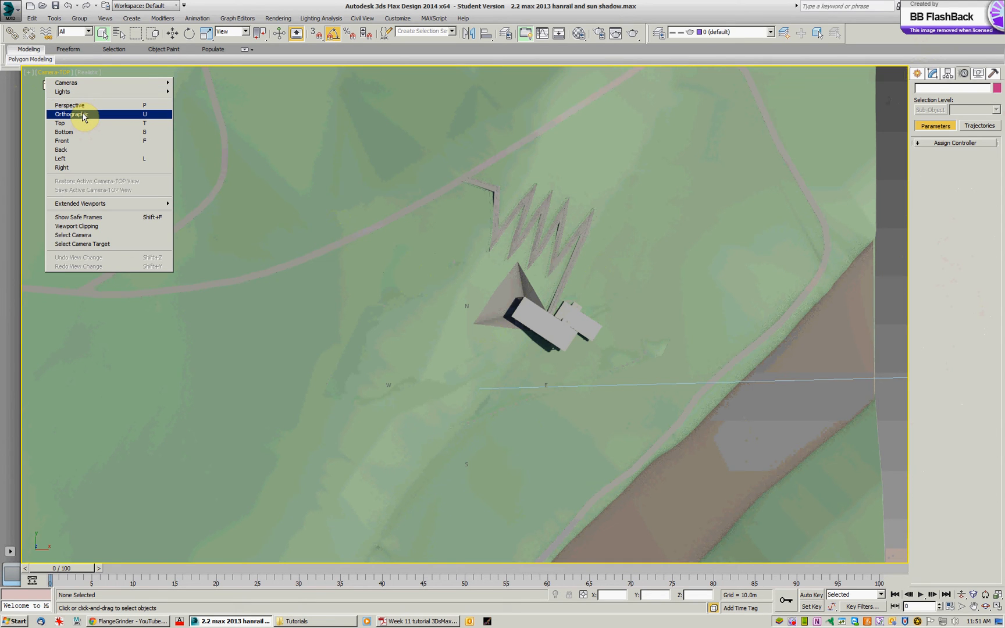
{"action": "mouse_move", "coordinate": [43, 75]}
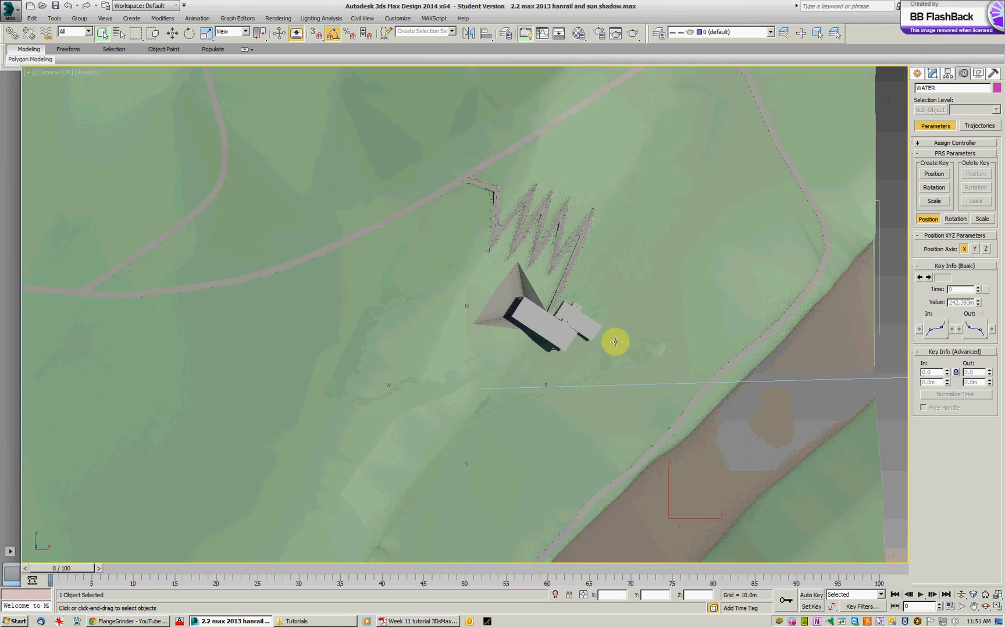
{"action": "mouse_move", "coordinate": [649, 387]}
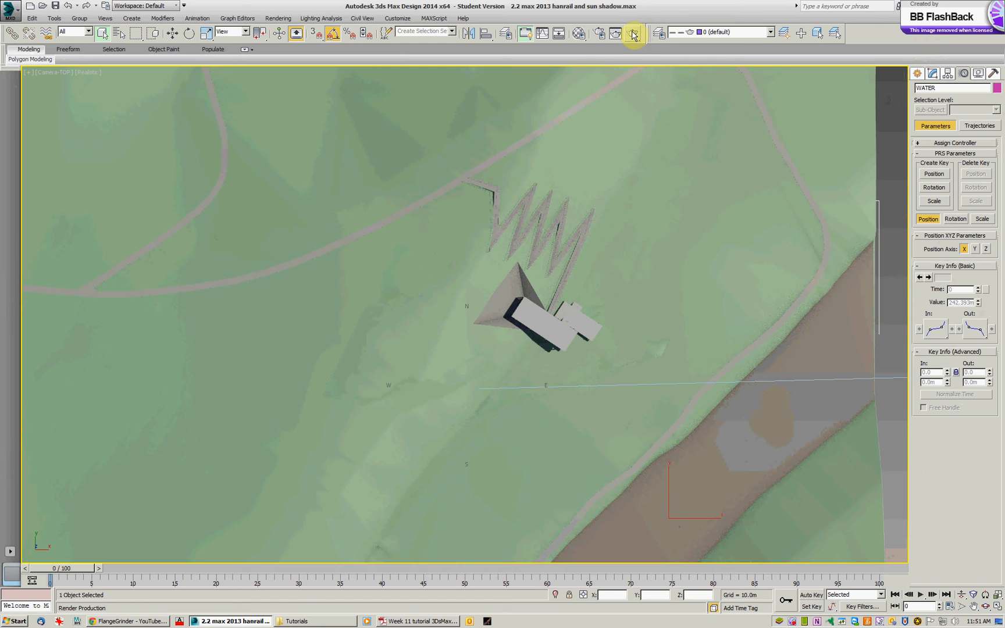
Step: Render the TOP camera view and start saving the rendered frame to disk
{"action": "left_click", "coordinate": [632, 32]}
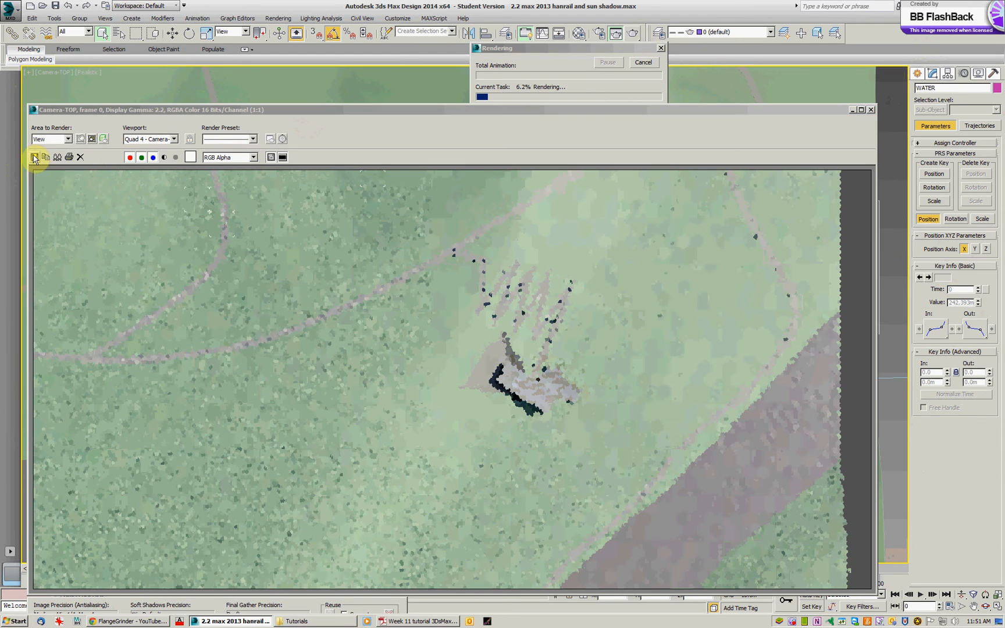
{"action": "left_click", "coordinate": [34, 157]}
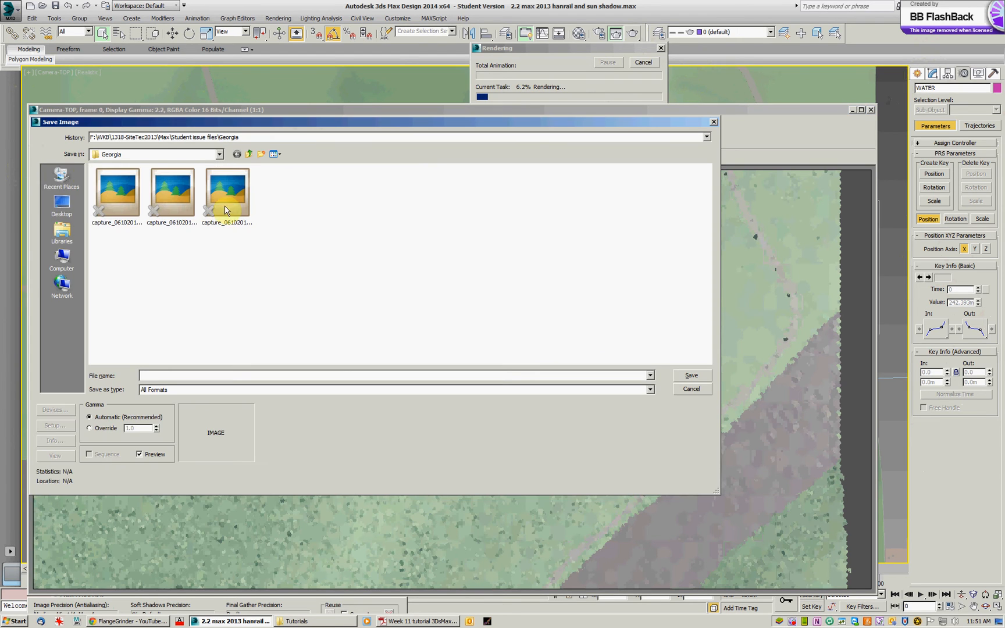
Step: Navigate to the Max folder and create a new folder named 'renders' there
{"action": "left_click", "coordinate": [219, 154]}
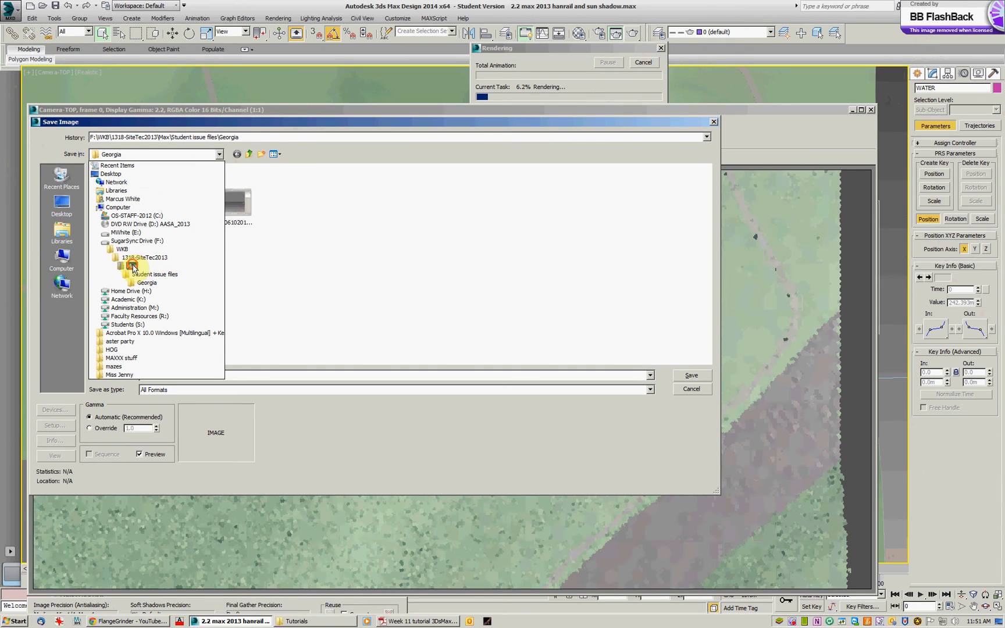
{"action": "left_click", "coordinate": [130, 266]}
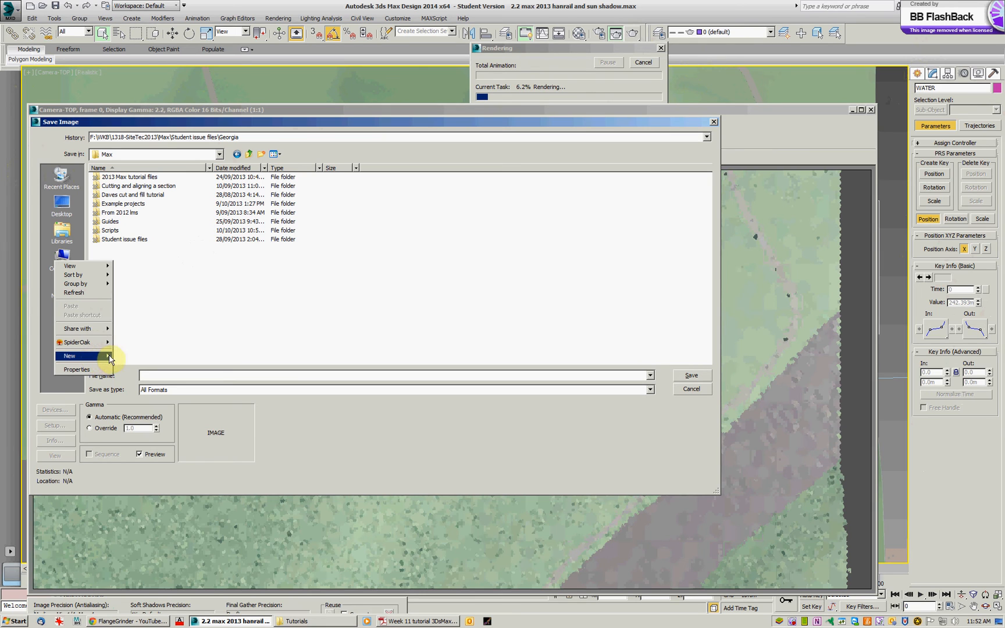
{"action": "left_click", "coordinate": [162, 298]}
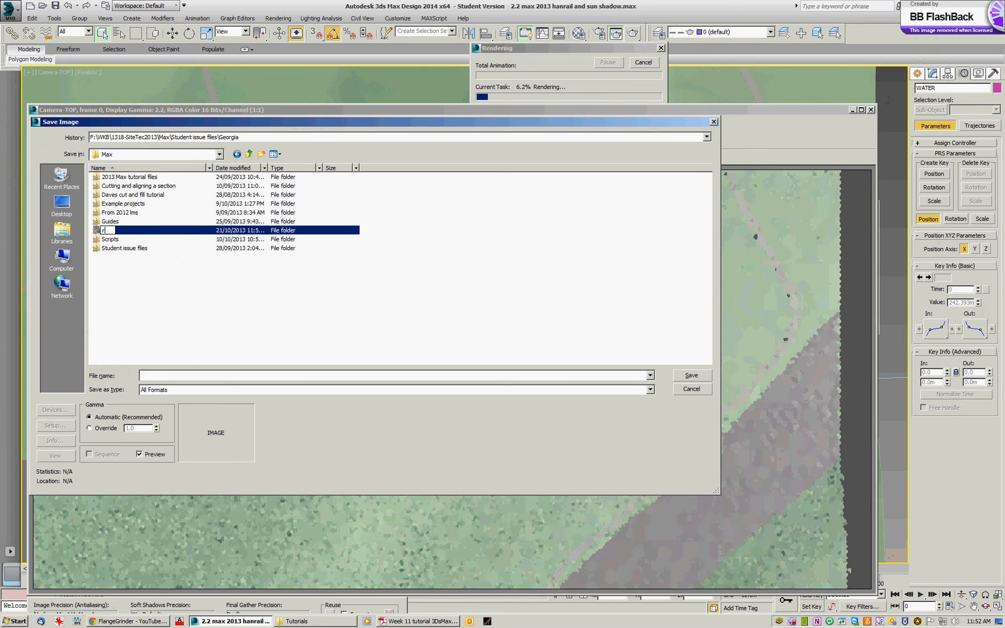
{"action": "type", "text": "renders"}
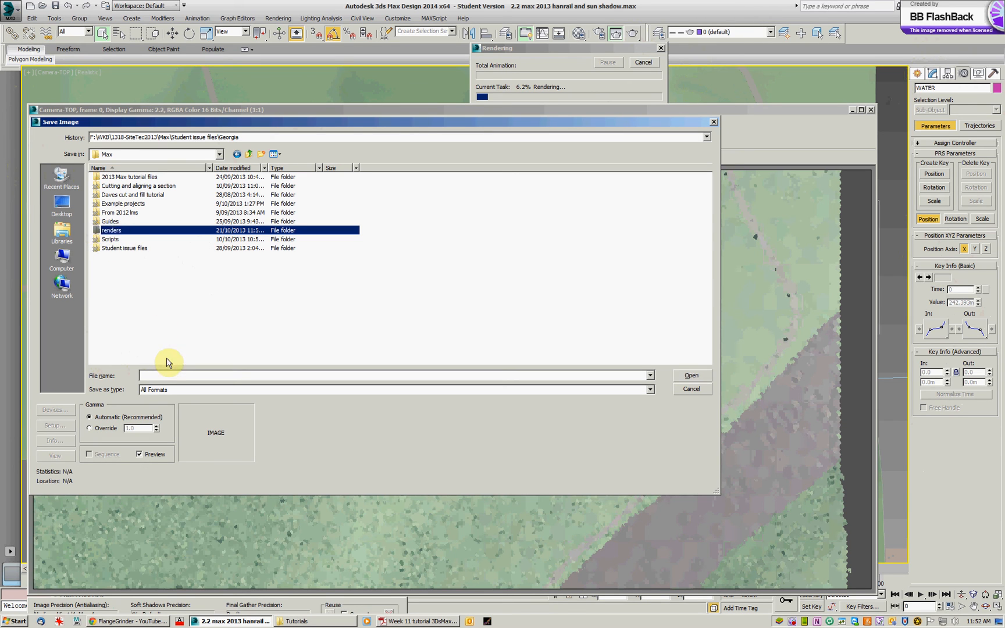
Step: Inside renders, name the image 'sun jan15 9am' and choose JPEG File (*.jpg) as its format
{"action": "double_click", "coordinate": [111, 230]}
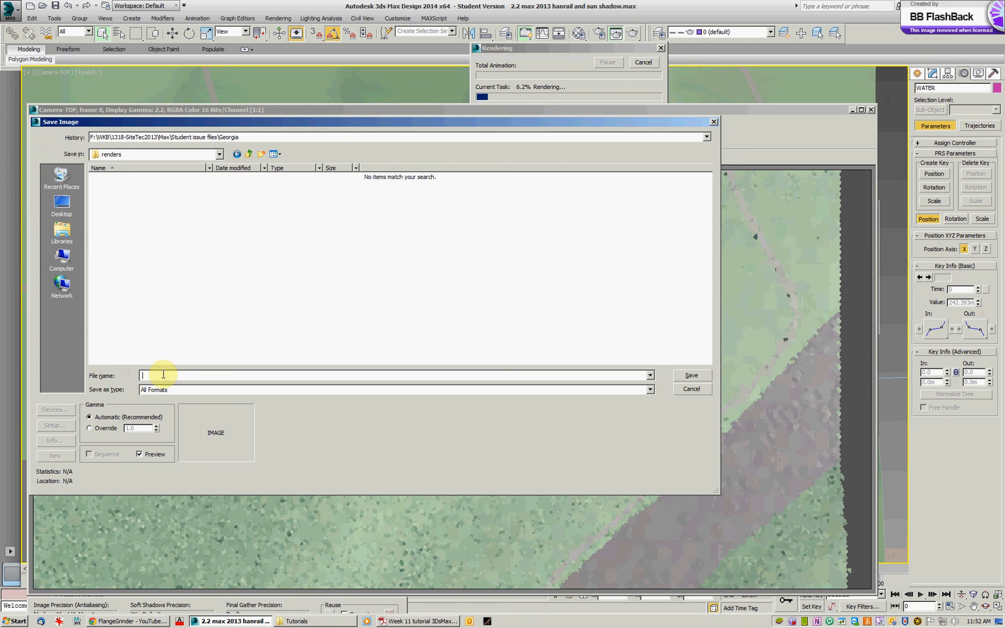
{"action": "type", "text": "su"}
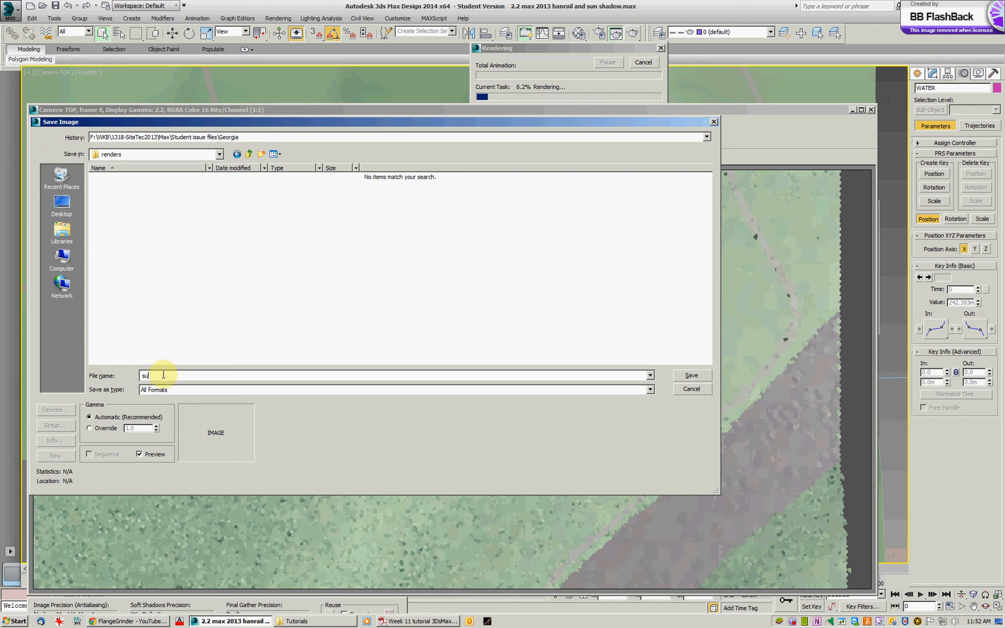
{"action": "type", "text": "n"}
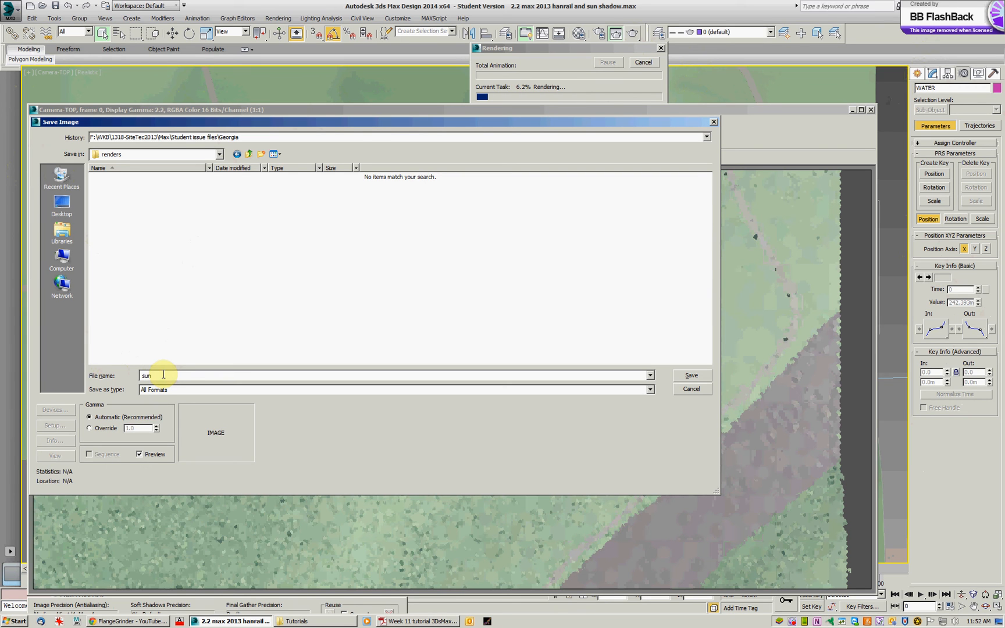
{"action": "type", "text": "jan"}
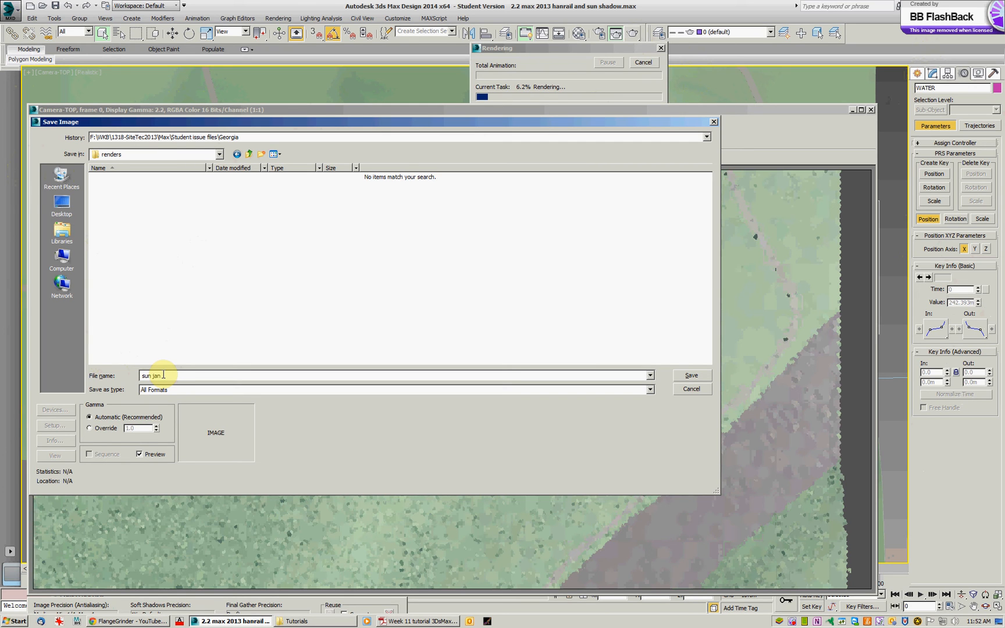
{"action": "type", "text": "15 9"}
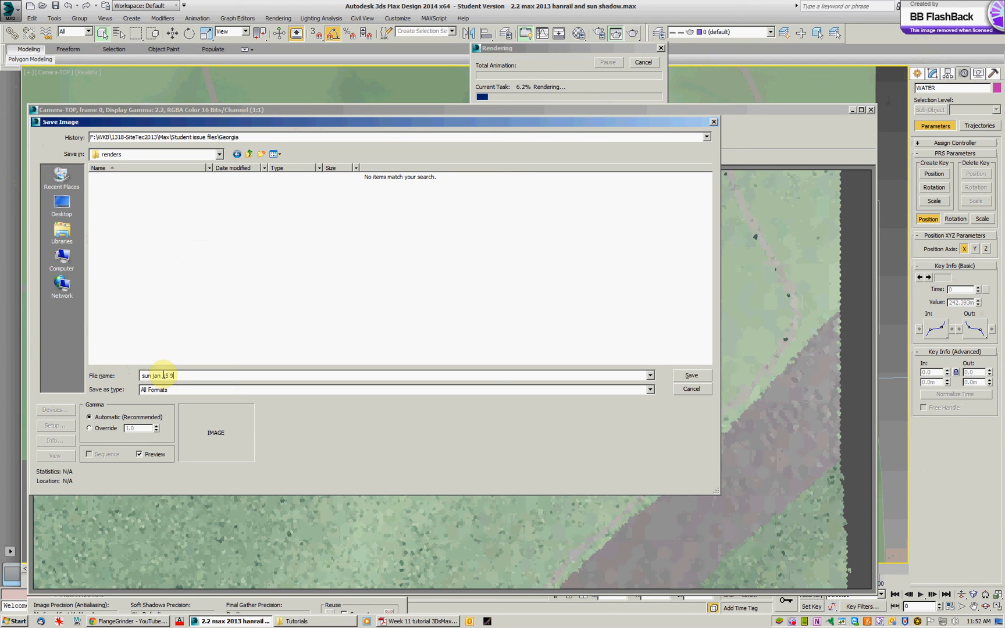
{"action": "type", "text": "am"}
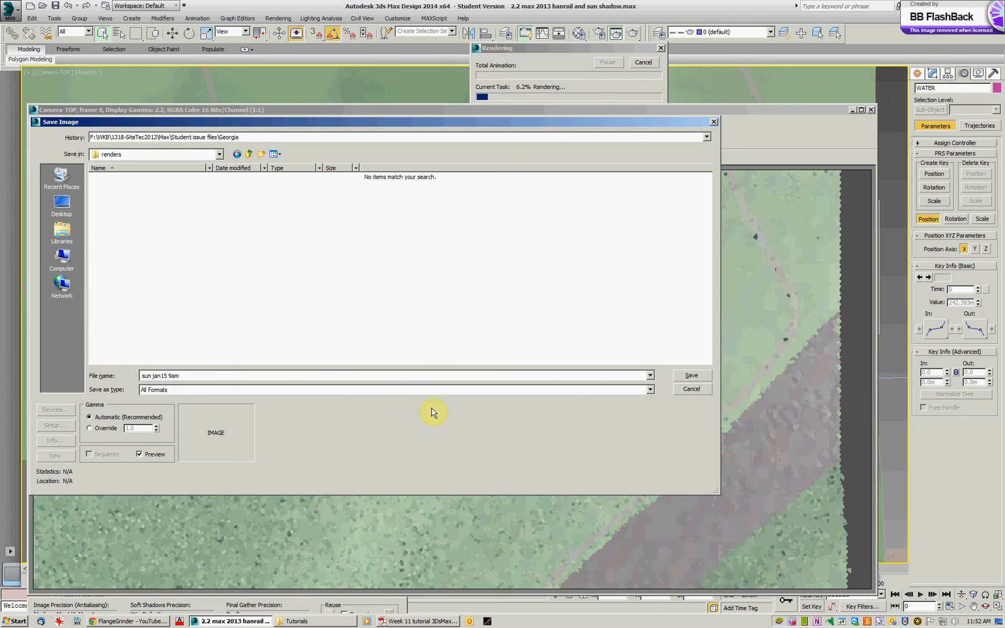
{"action": "left_click", "coordinate": [649, 390]}
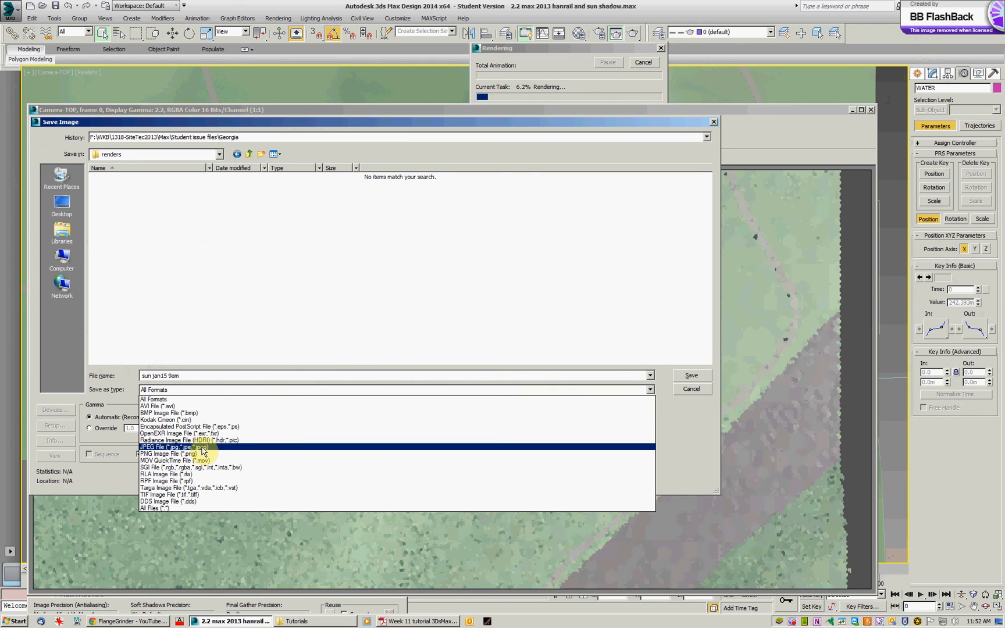
{"action": "left_click", "coordinate": [167, 447]}
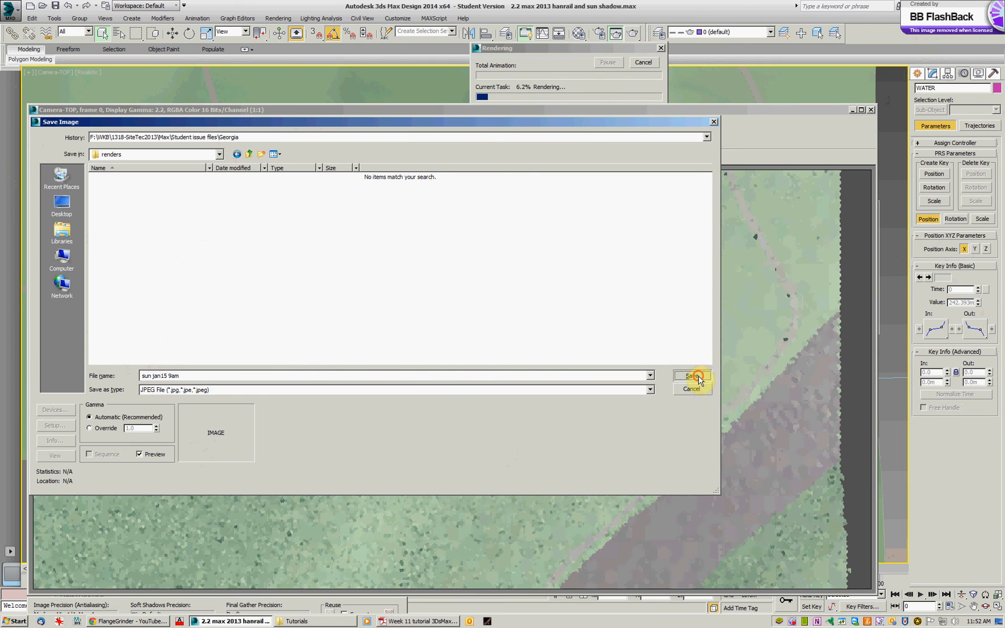
Step: Save 'sun jan15 9am.jpg' into the renders folder while the render completes
{"action": "left_click", "coordinate": [690, 376]}
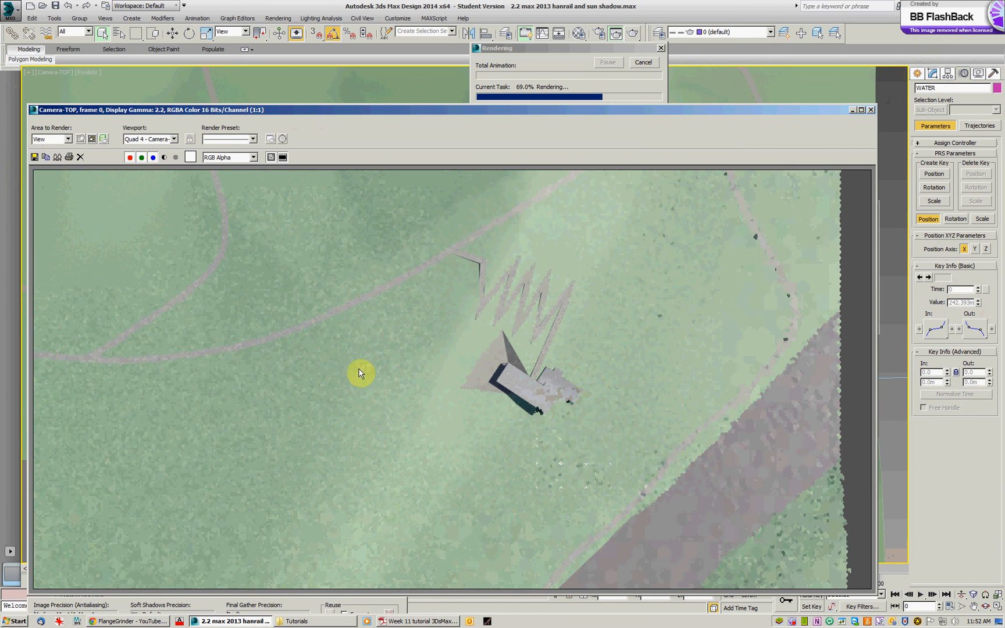
{"action": "mouse_move", "coordinate": [664, 345]}
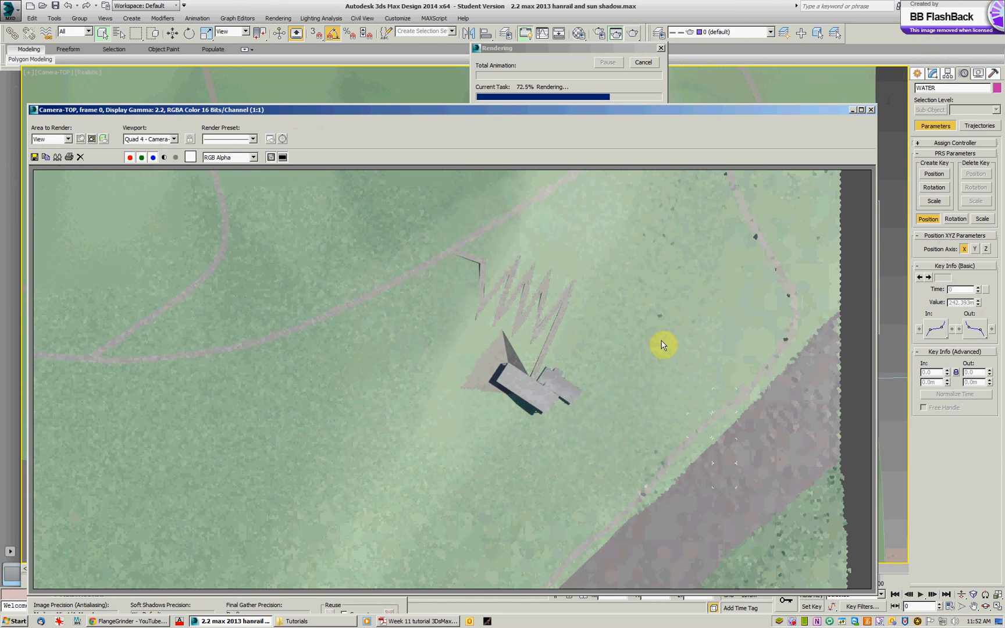
{"action": "mouse_move", "coordinate": [780, 132]}
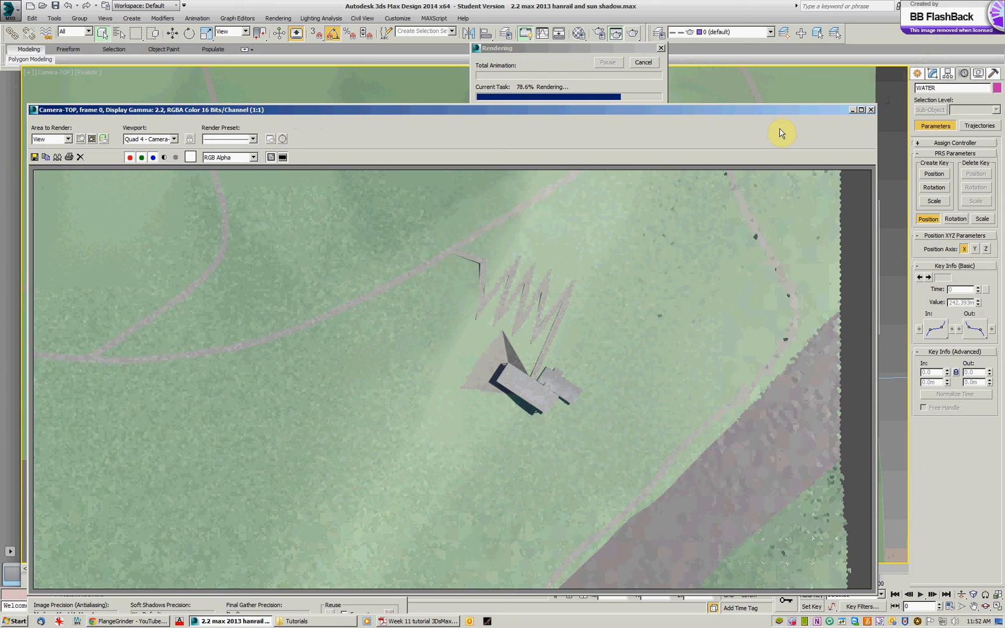
{"action": "mouse_move", "coordinate": [654, 294]}
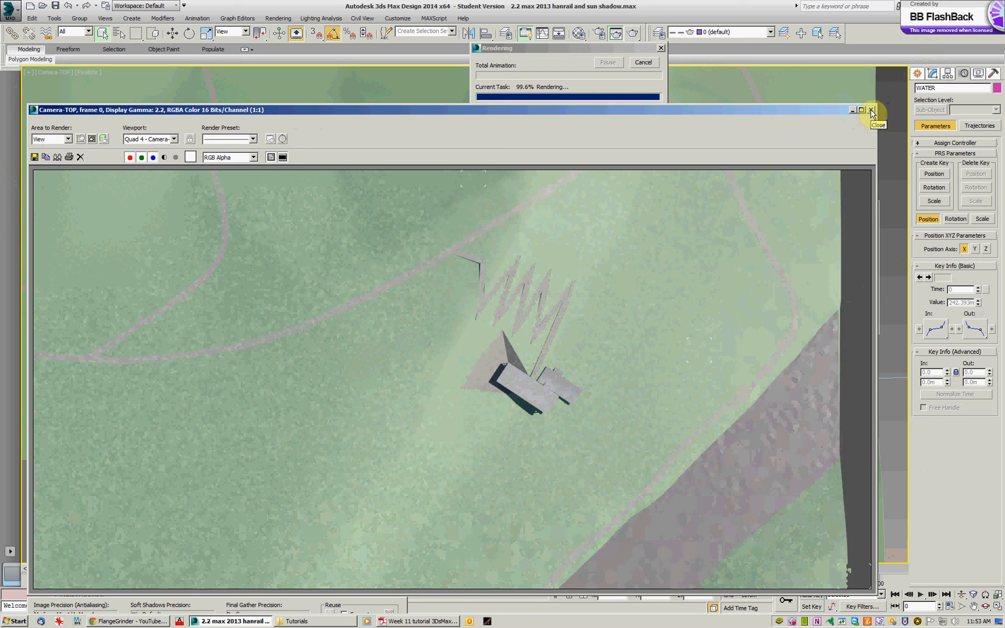
Step: Close the rendered frame window and deselect the water object in the viewport
{"action": "left_click", "coordinate": [871, 109]}
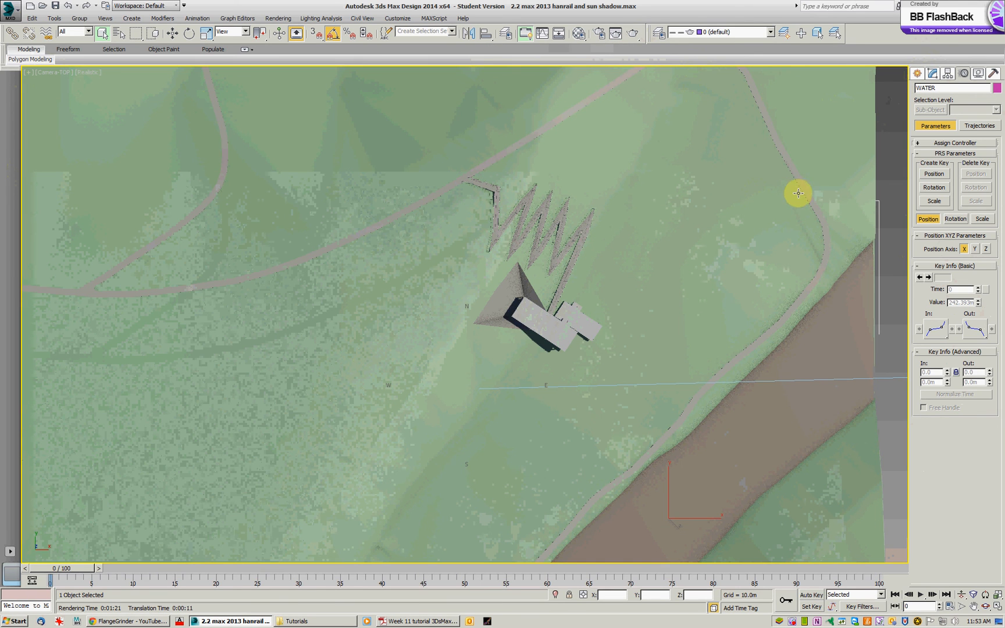
{"action": "mouse_move", "coordinate": [862, 401]}
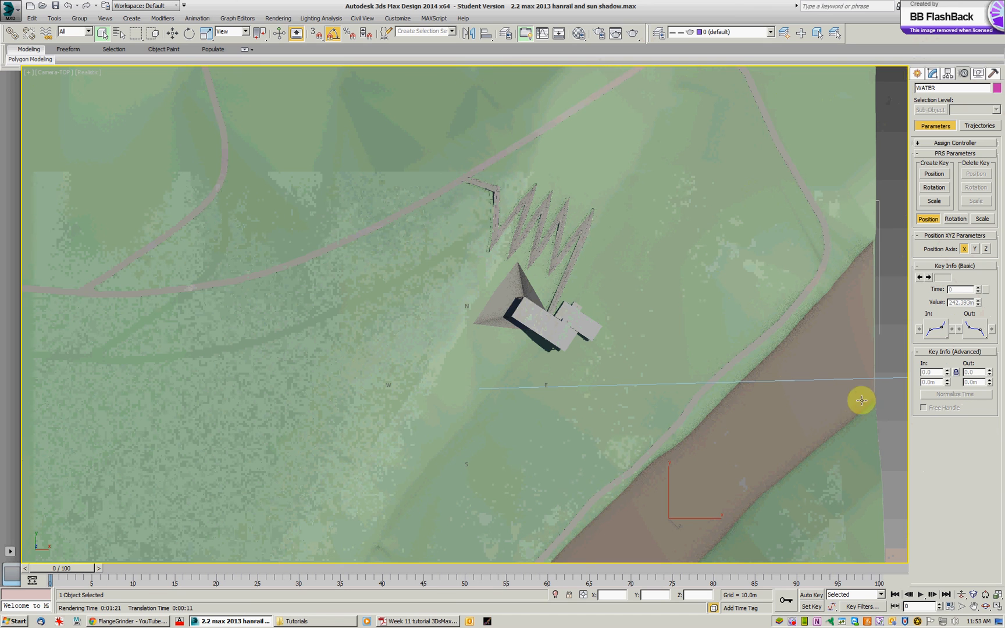
{"action": "mouse_move", "coordinate": [893, 394]}
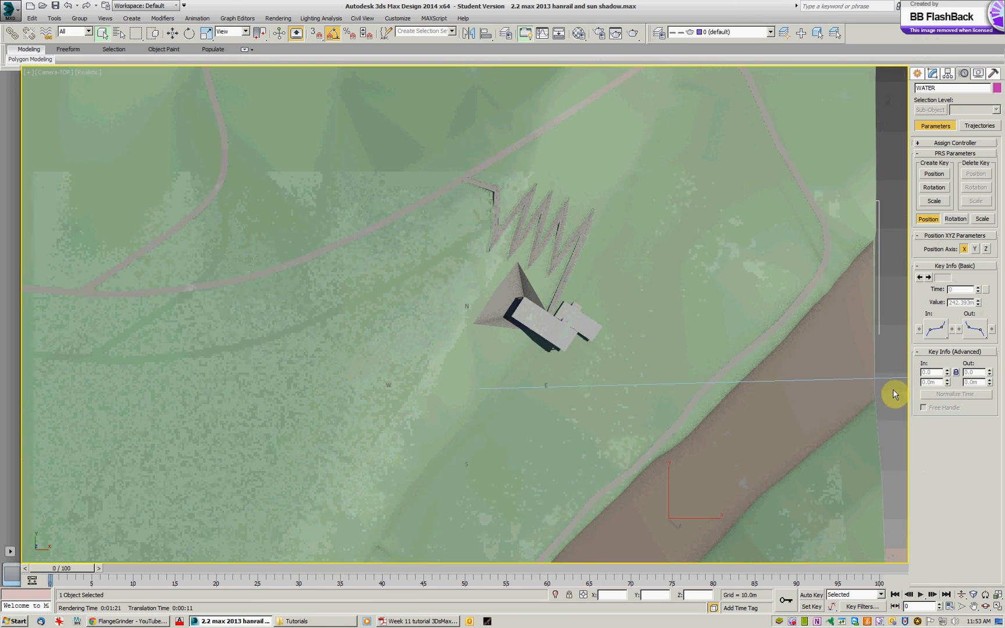
{"action": "mouse_move", "coordinate": [888, 377]}
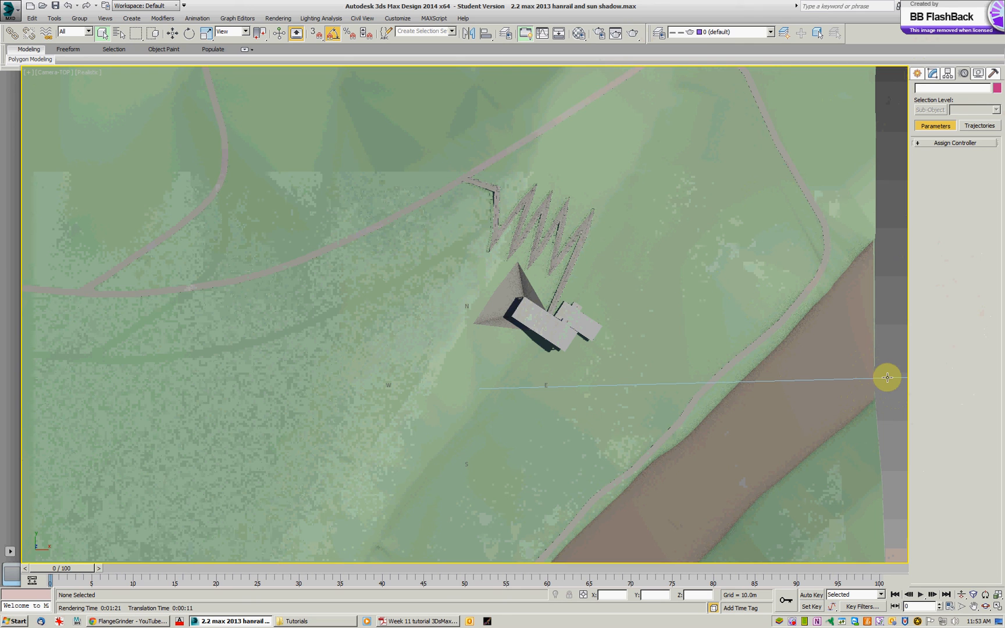
{"action": "left_click", "coordinate": [934, 74]}
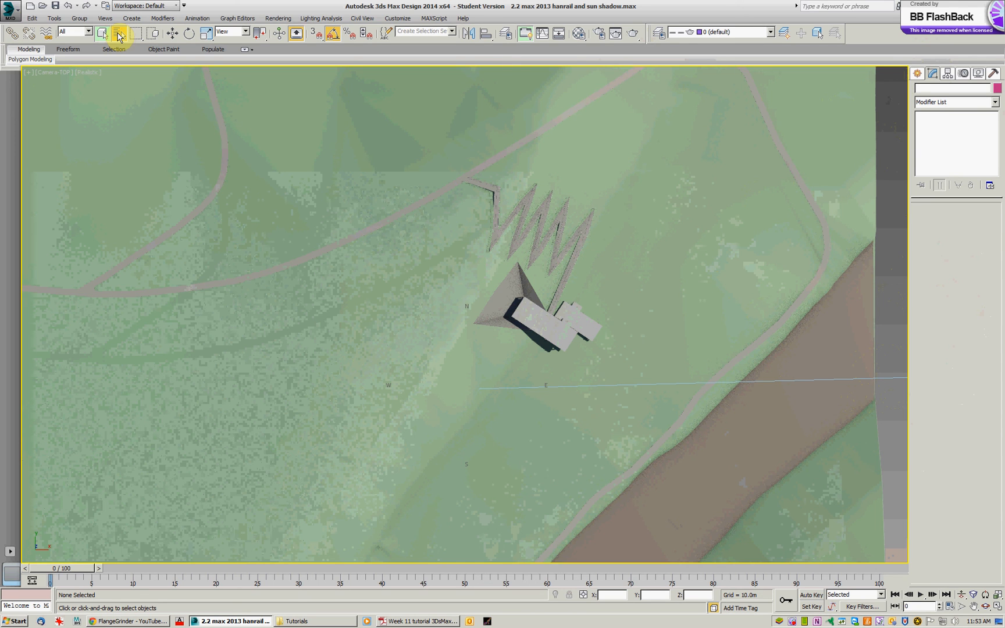
{"action": "mouse_move", "coordinate": [177, 177]}
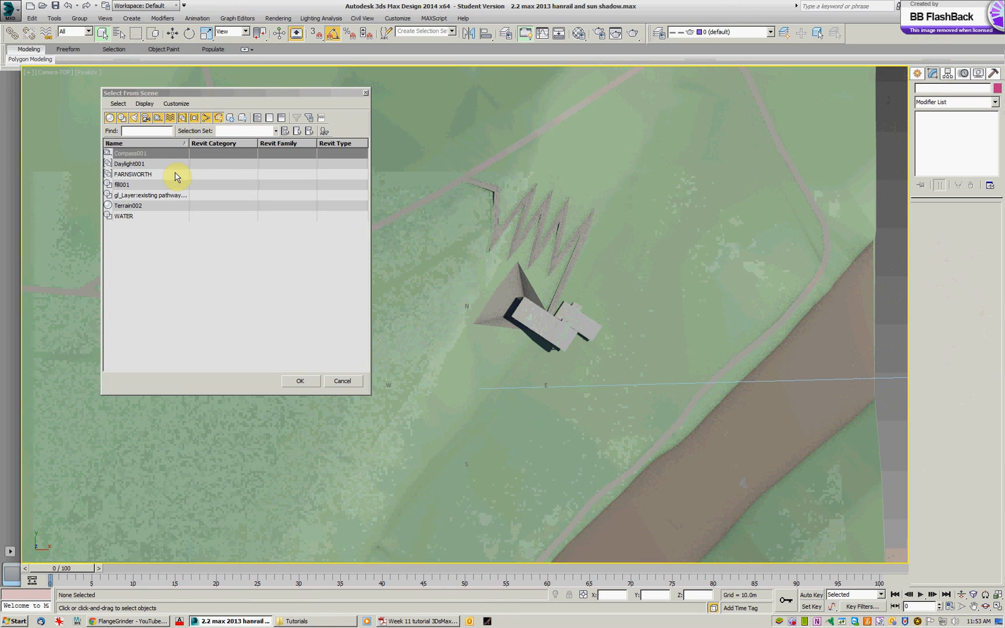
Step: Pick Daylight001 from the Select From Scene list and confirm
{"action": "left_click", "coordinate": [129, 163]}
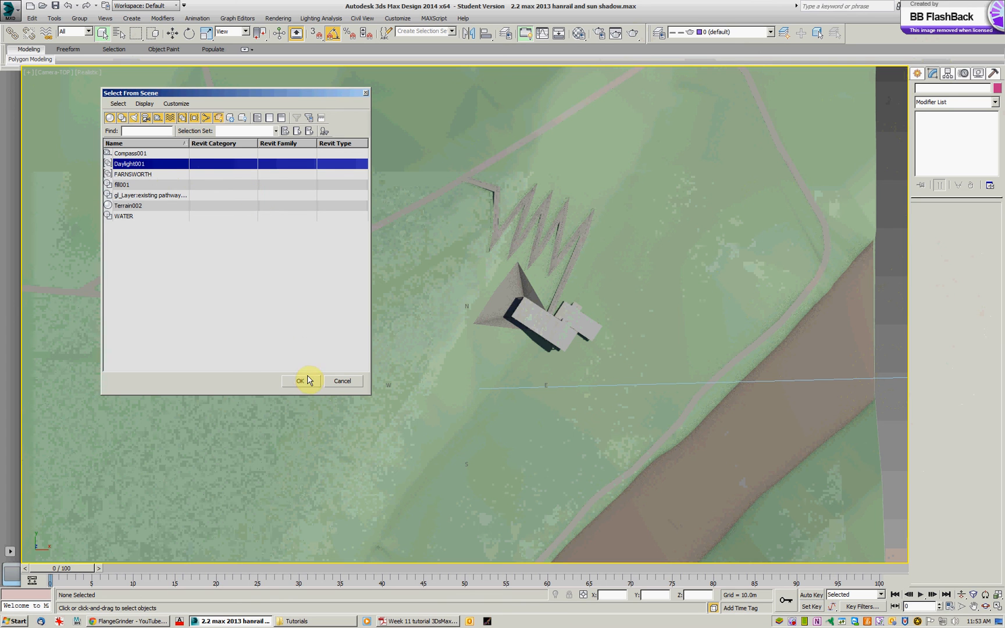
{"action": "left_click", "coordinate": [300, 381]}
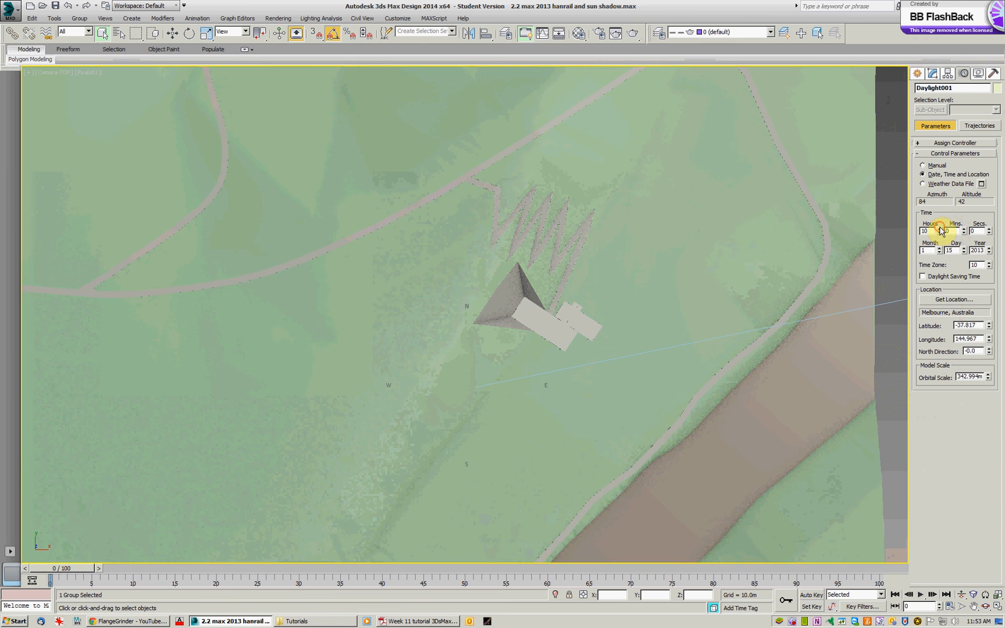
Step: Advance the Daylight001 Hours spinner to 13 for the 1pm shadows
{"action": "left_click", "coordinate": [938, 230]}
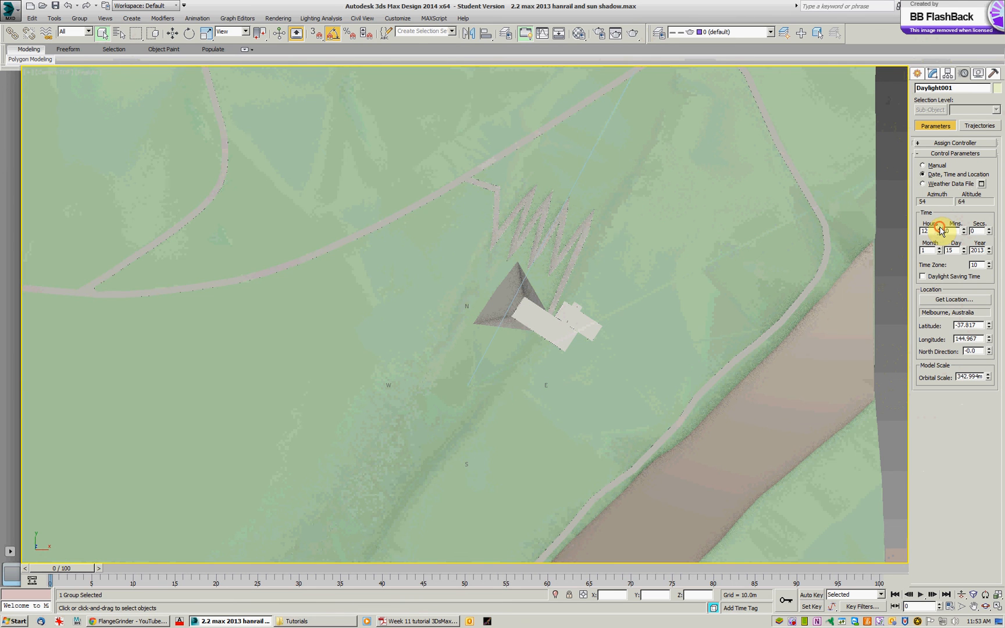
{"action": "left_click", "coordinate": [951, 229]}
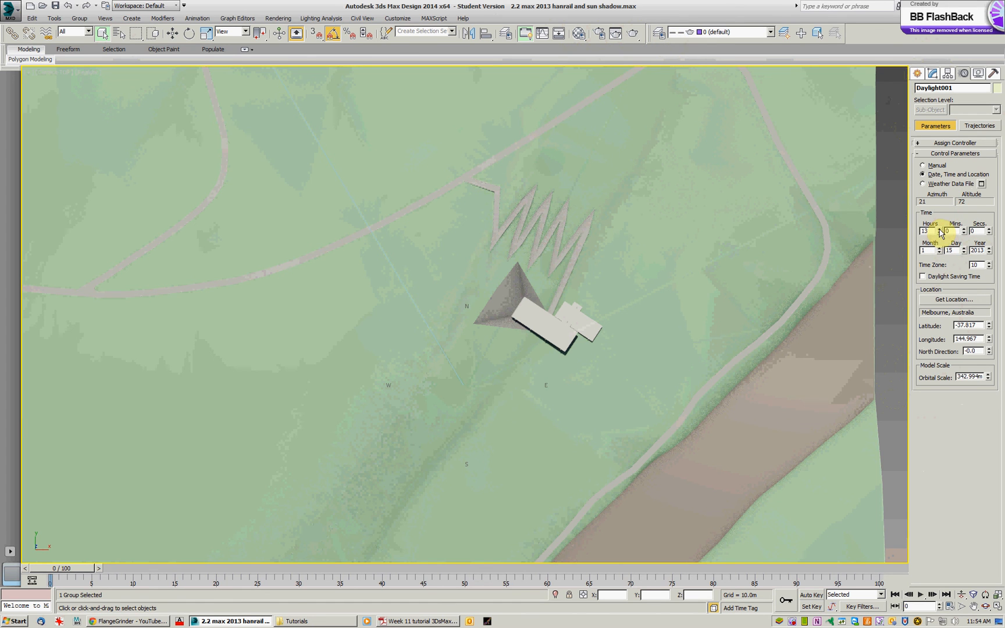
{"action": "left_click", "coordinate": [962, 229]}
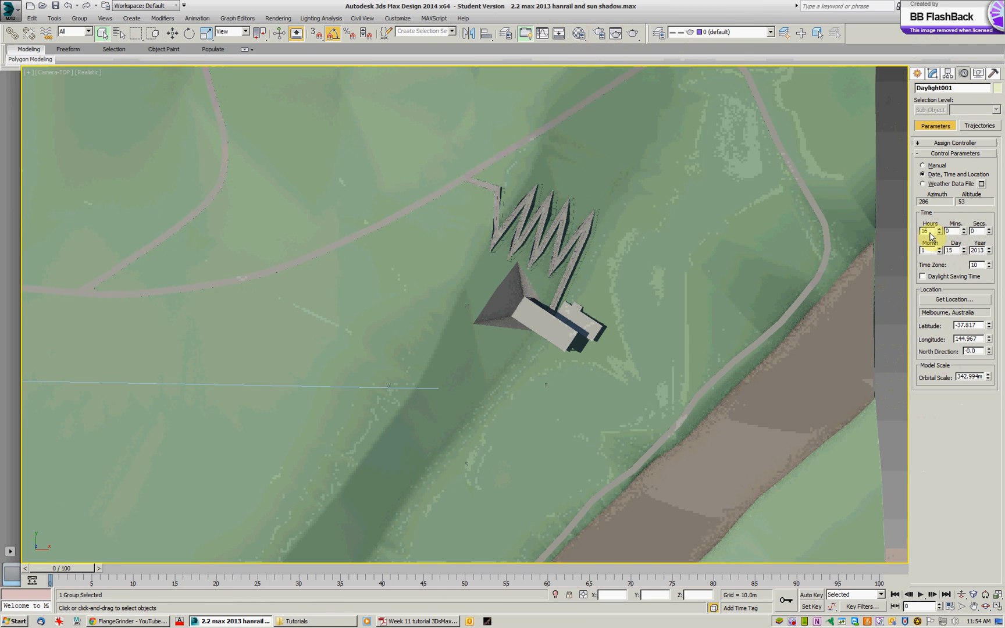
{"action": "mouse_move", "coordinate": [862, 100]}
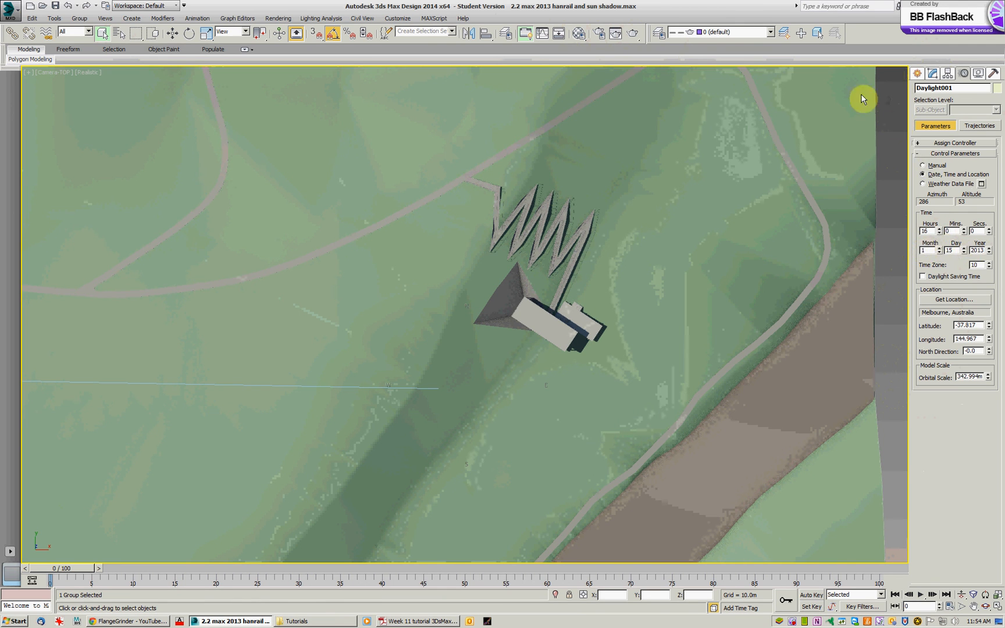